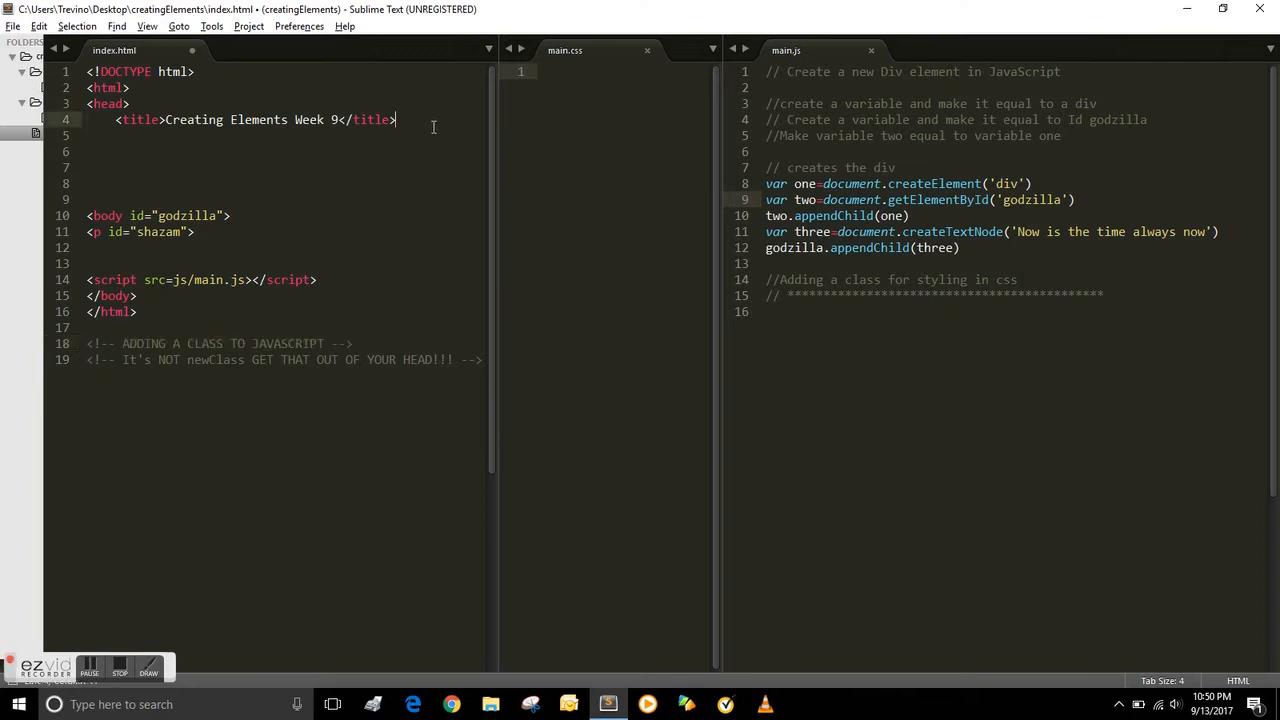
- Link css/main.css as a stylesheet in index.html
key(enter)
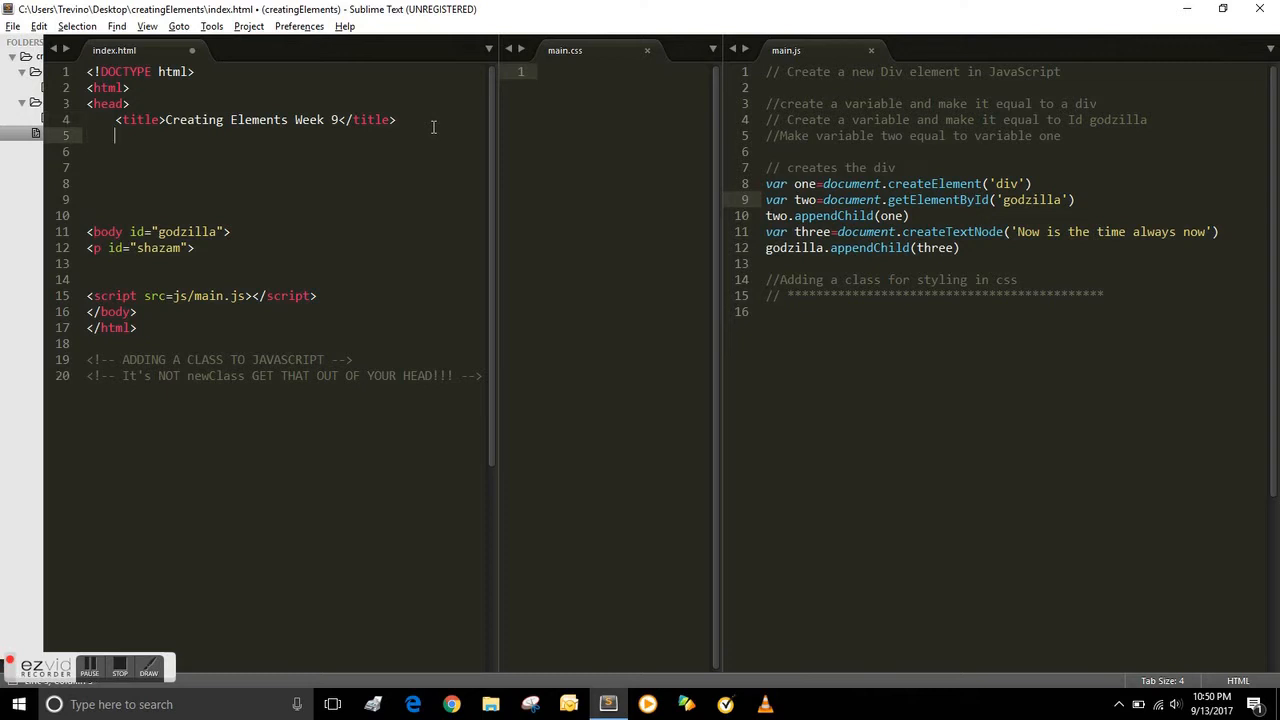
text(<link rel="stylesheet" href="css/main.css">)
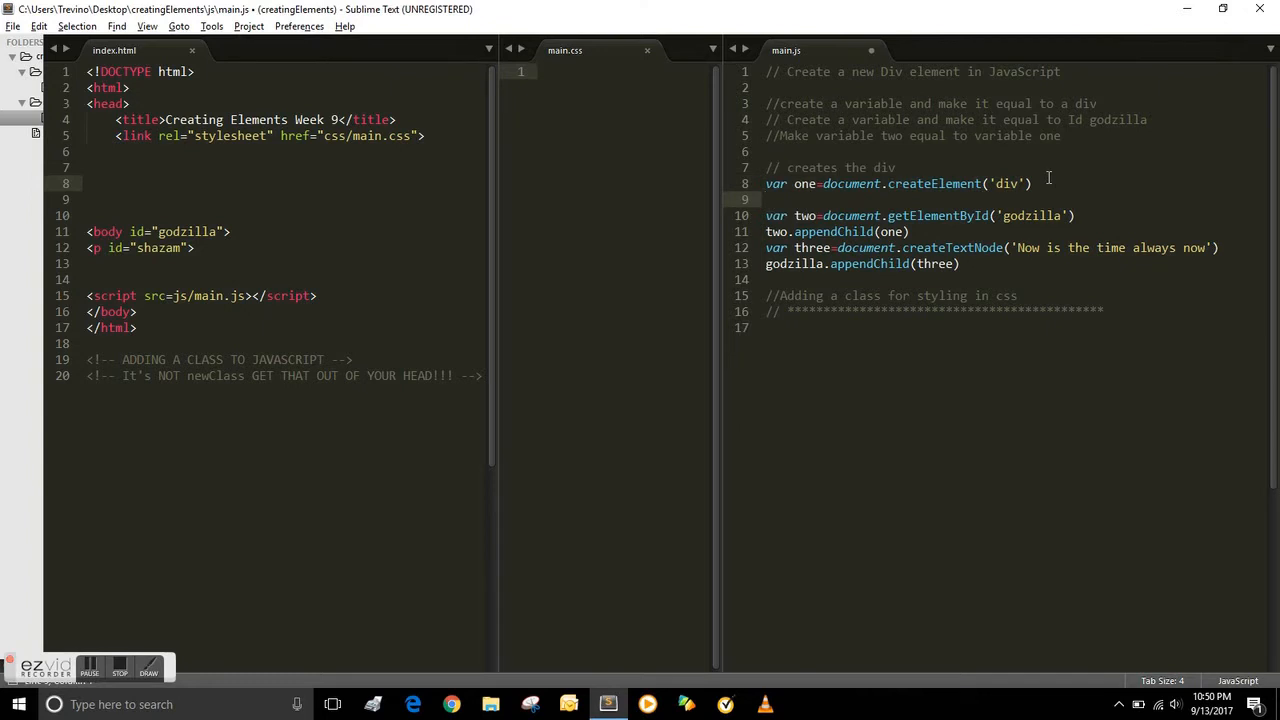
- Assign godzilla the class "blue" in main.js via godzilla.className = "blue"
text(godzilla.)
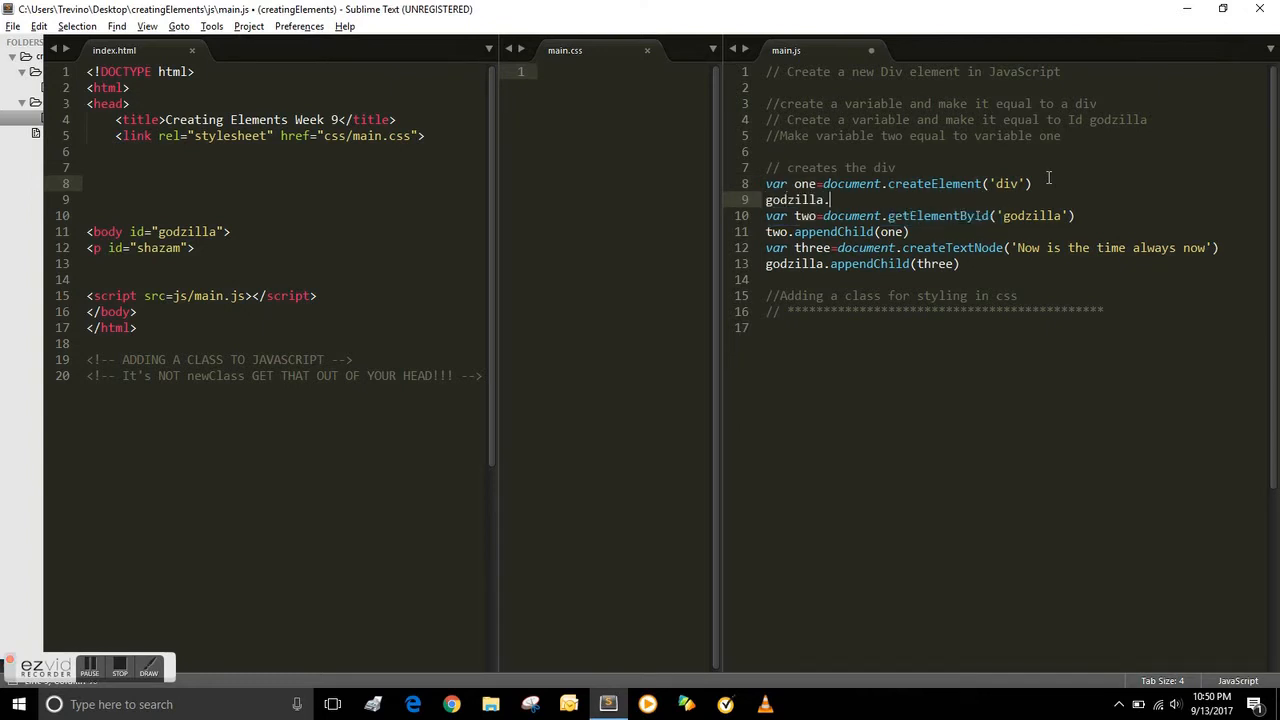
text(className)
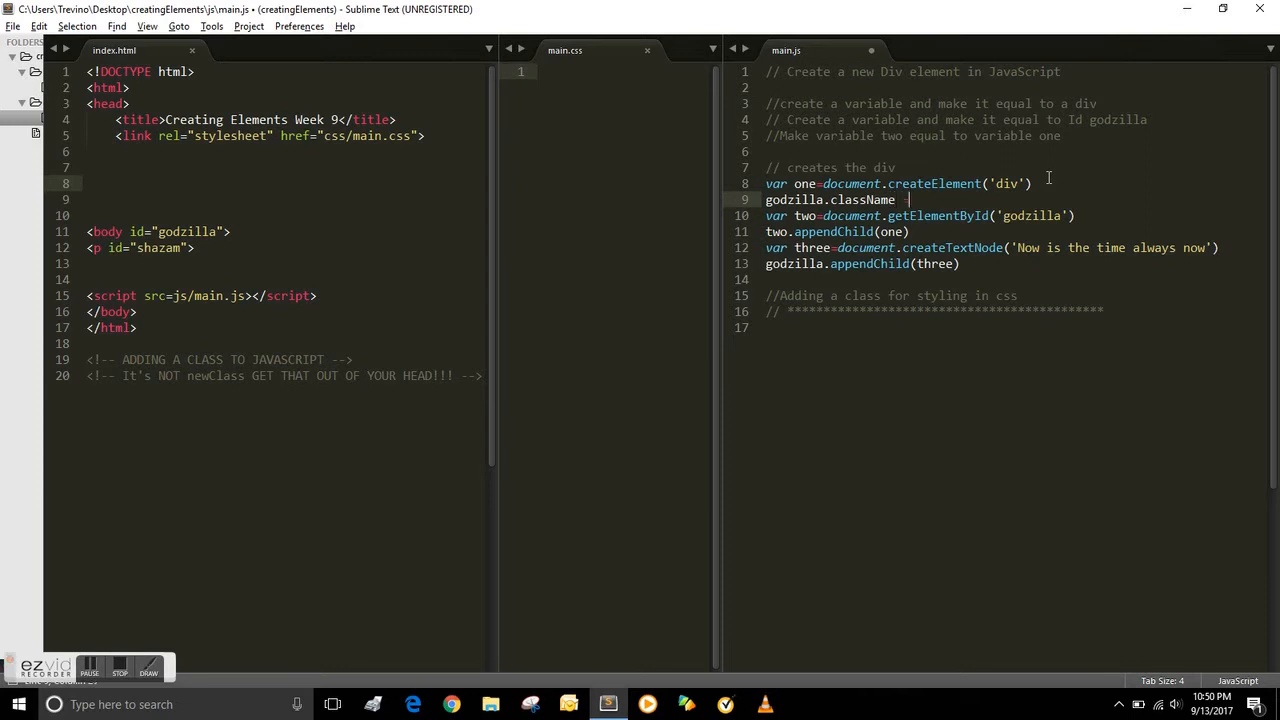
text(= "blue")
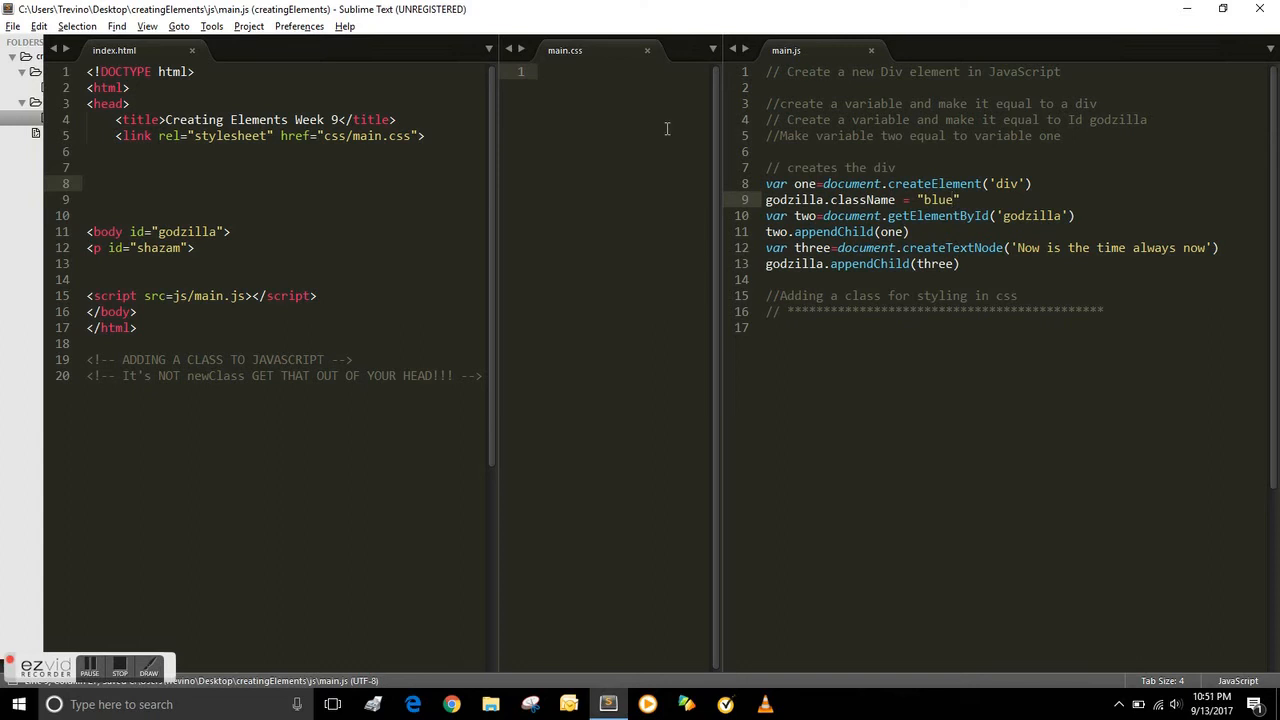
- Add a .blue rule with color: blue in main.css
text(.blue)
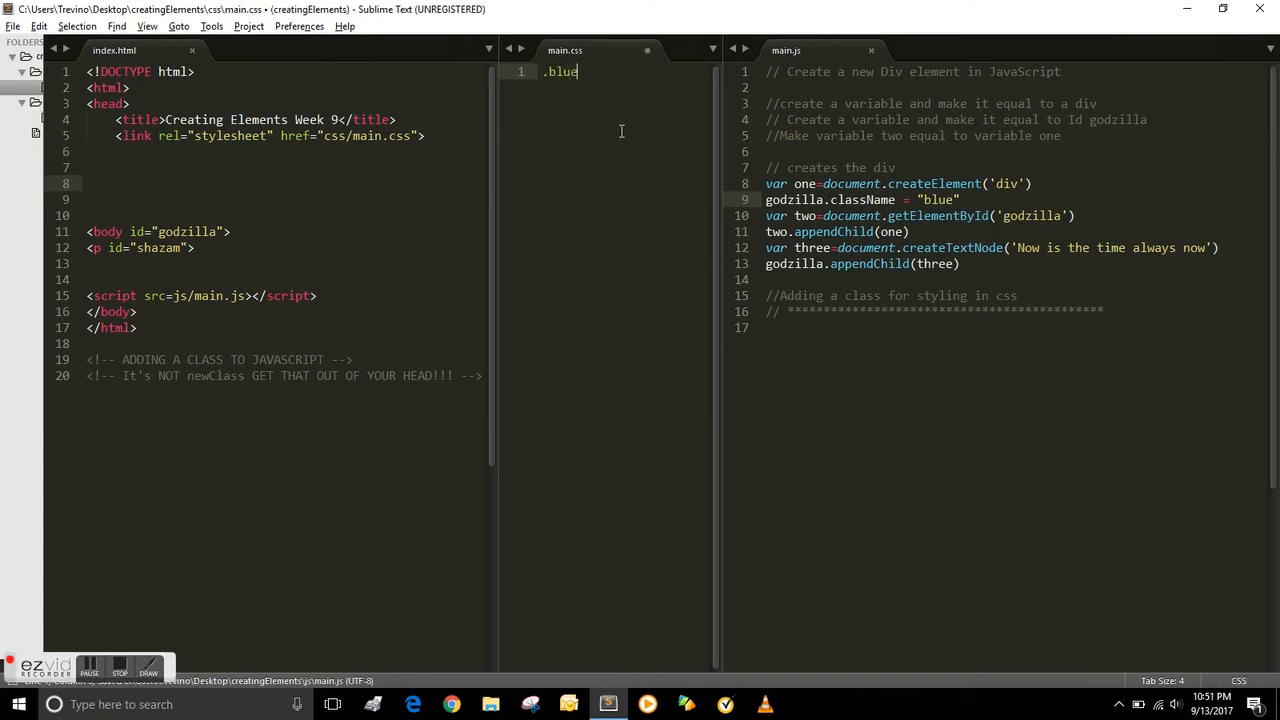
text({})
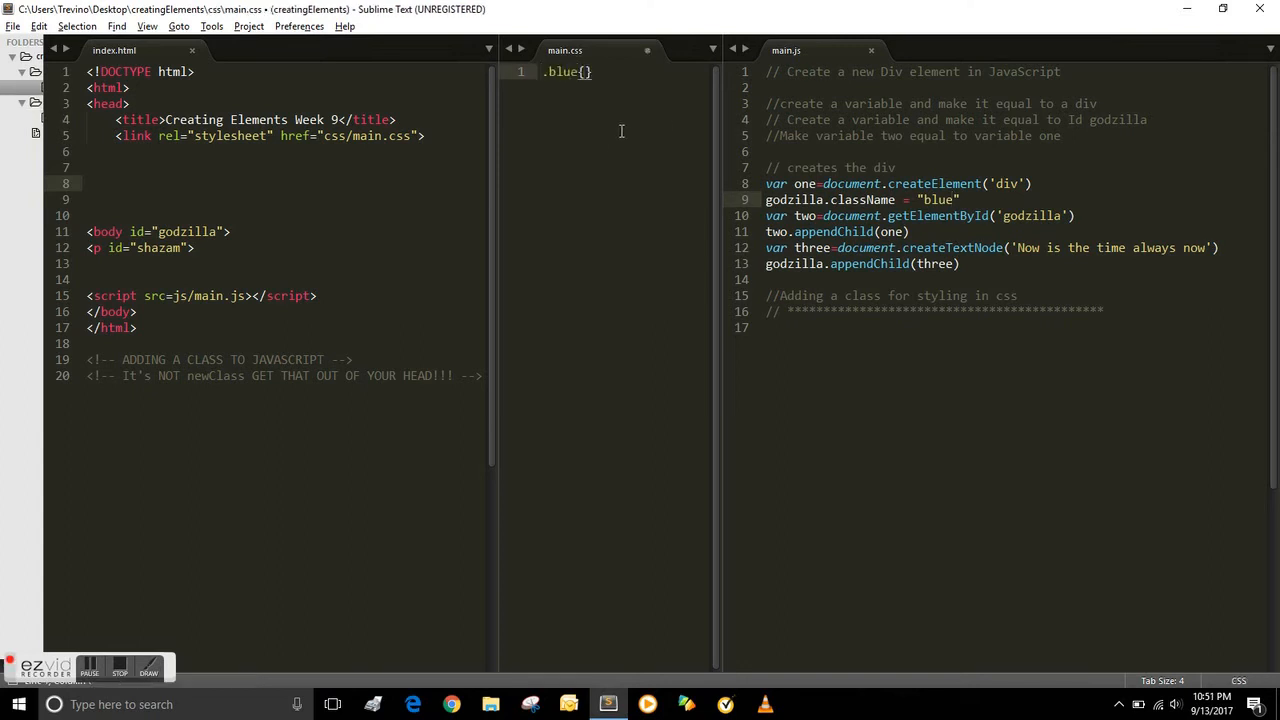
text(color:;)
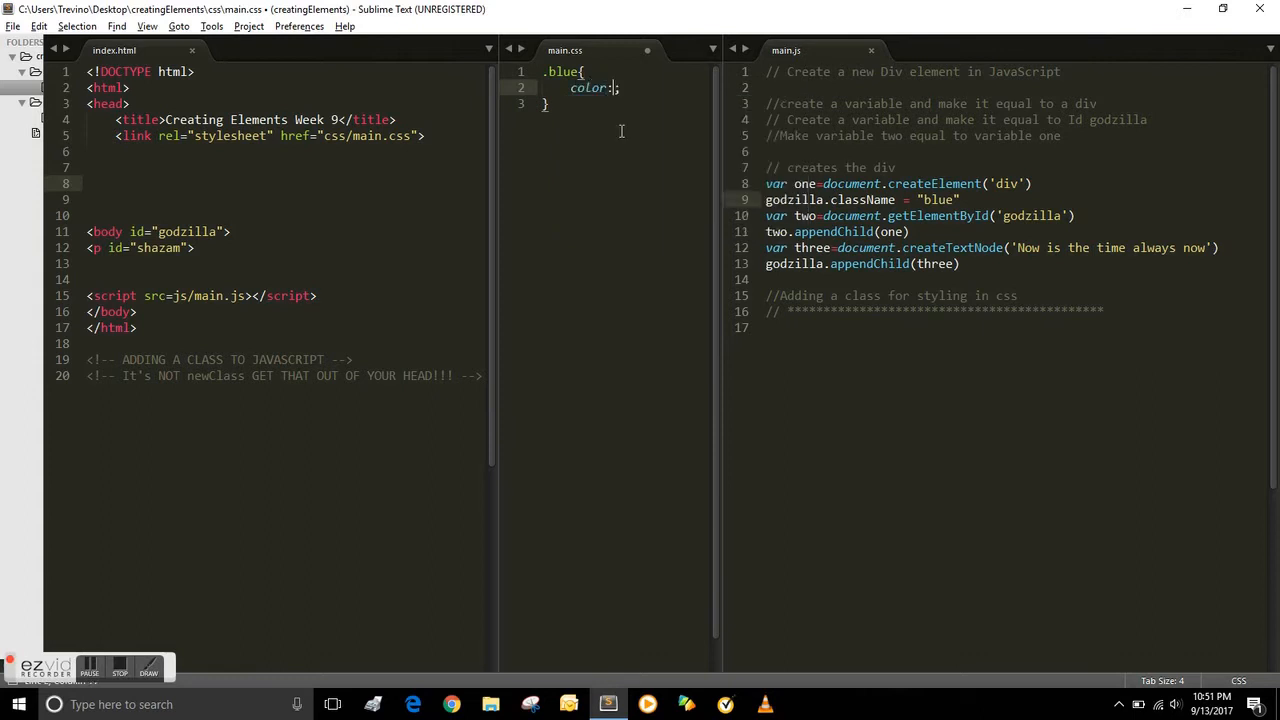
text(blue)
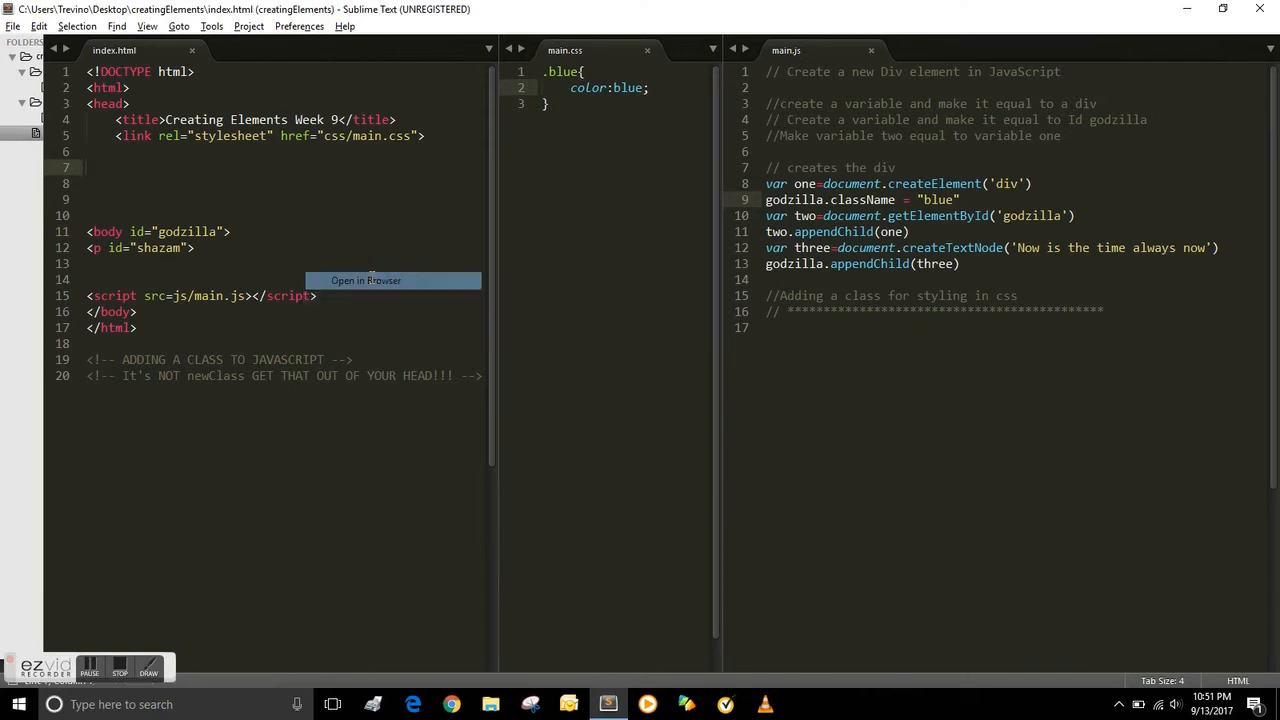
click(366, 280)
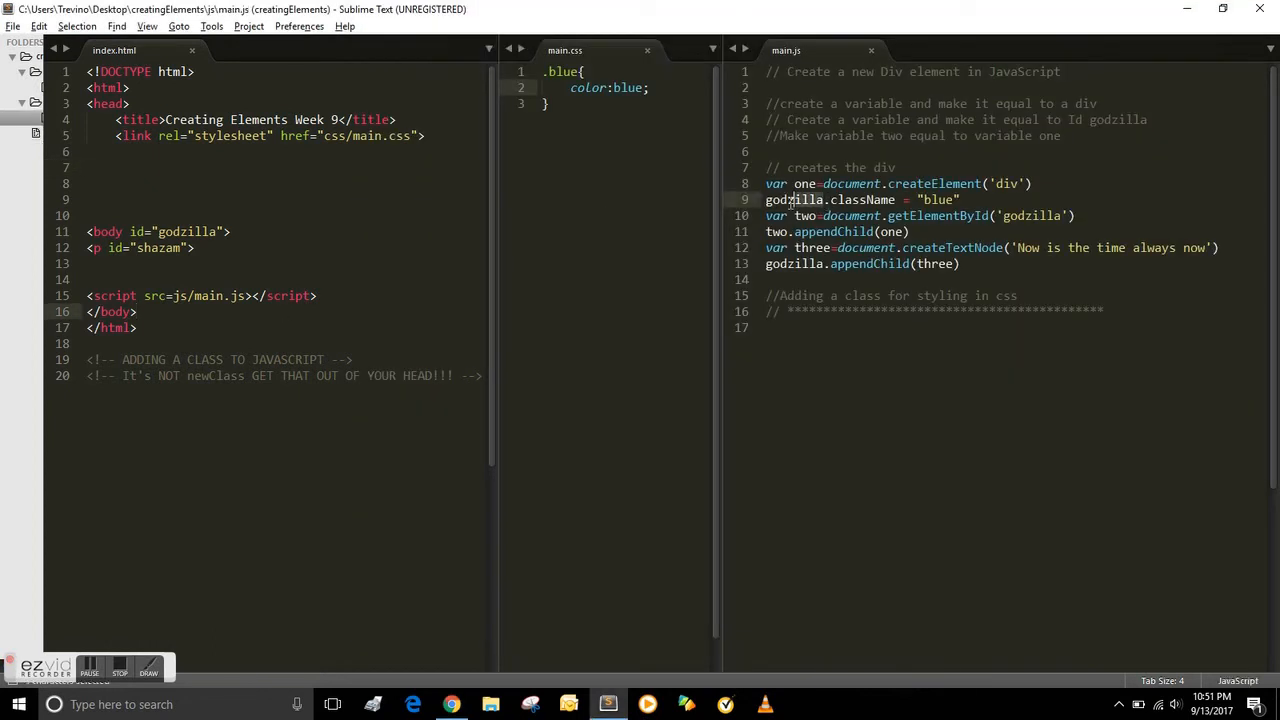
double_click(793, 199)
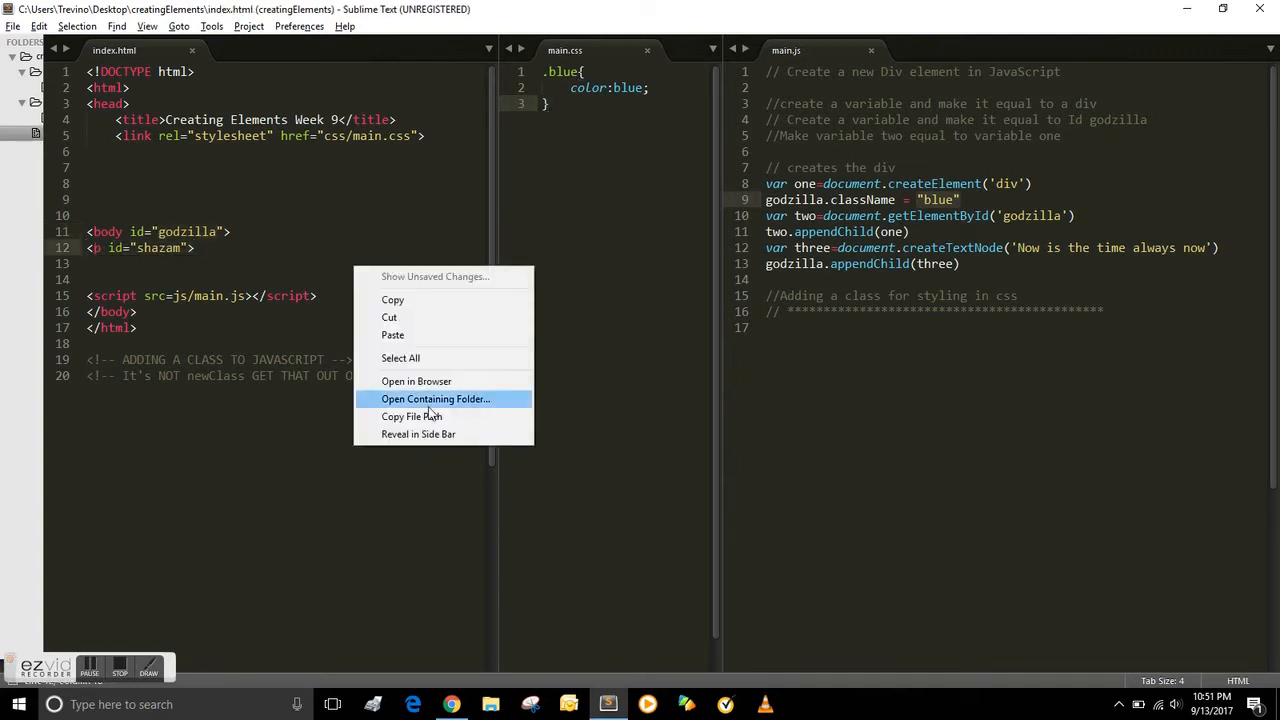
mouse_move(260, 471)
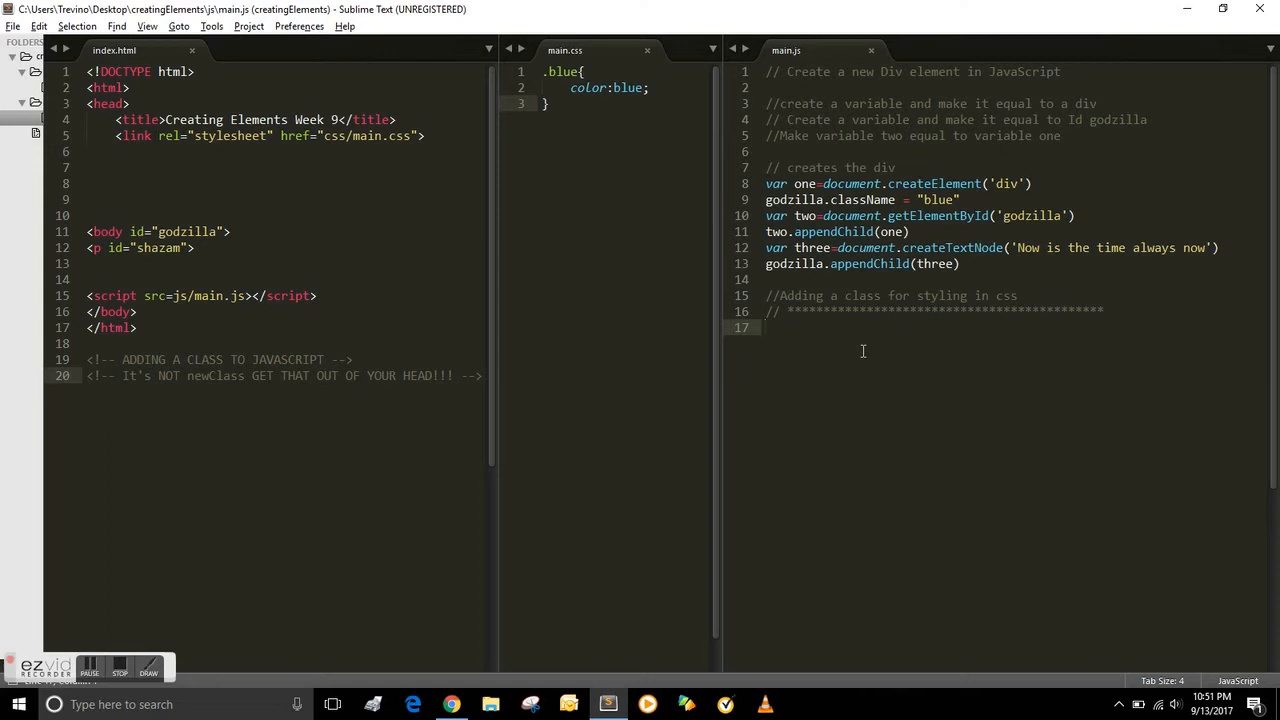
- Declare var four = document.createElement('p') in main.js
text(var four)
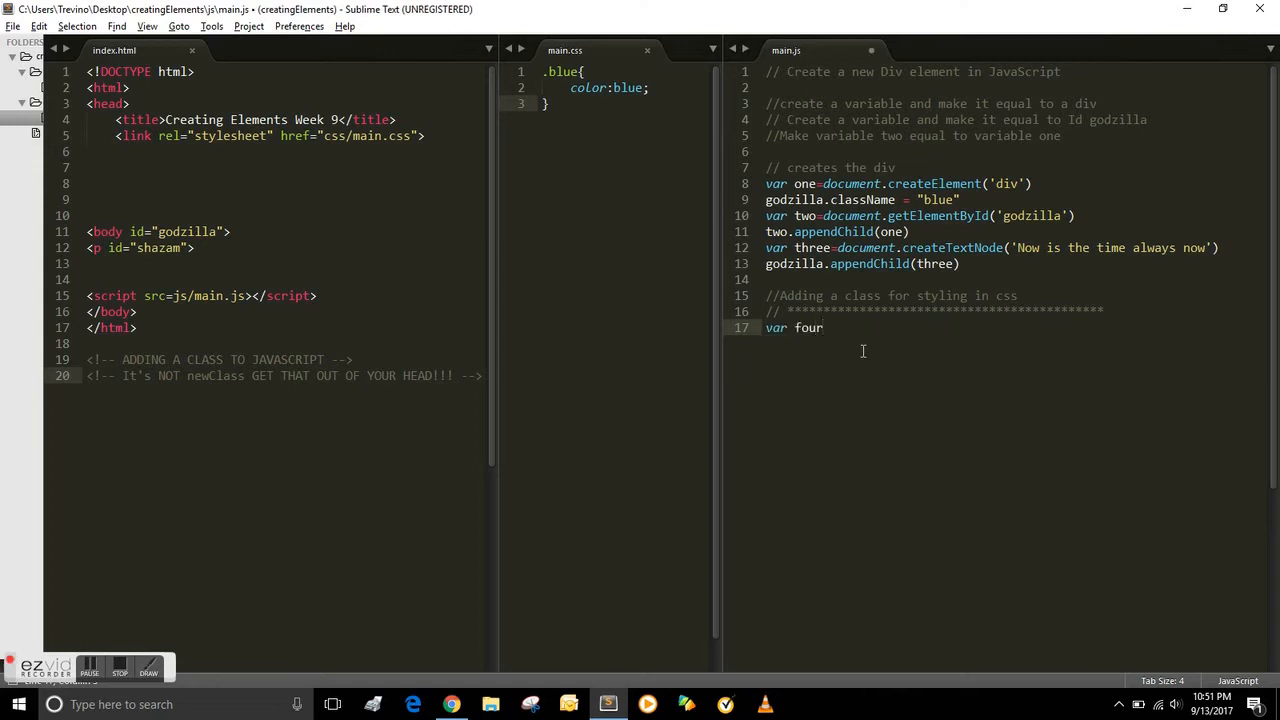
text(=)
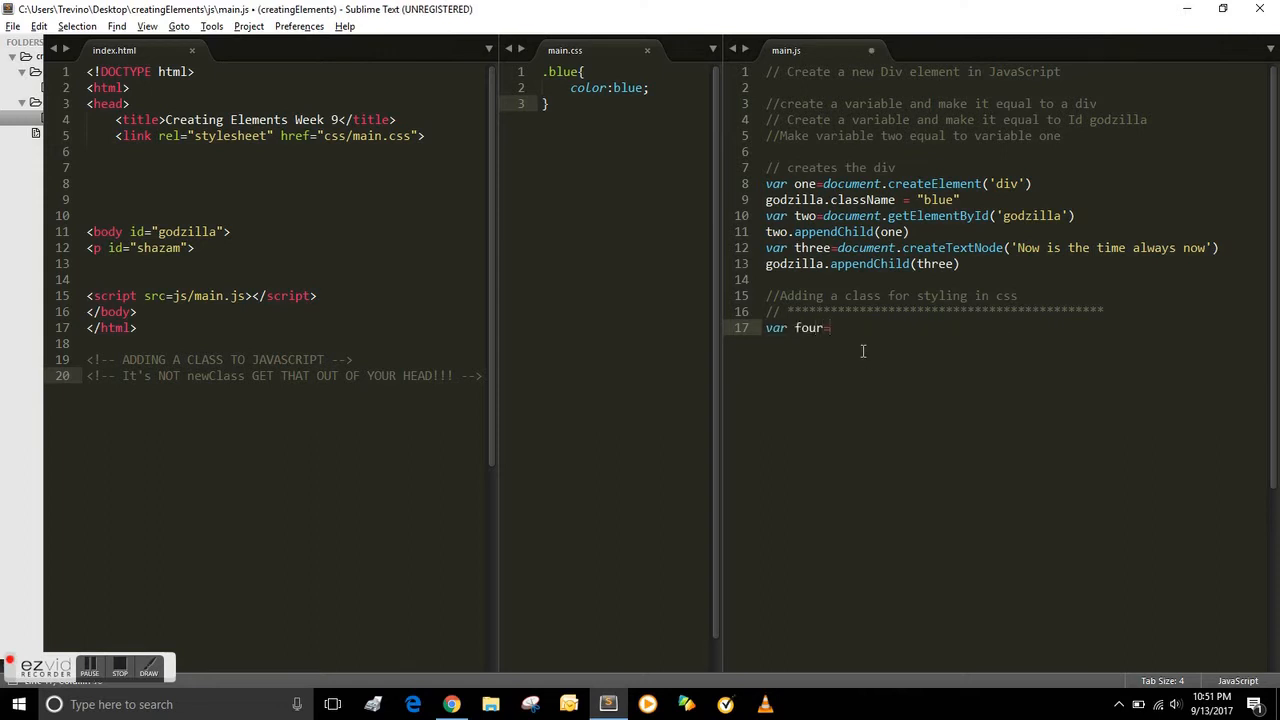
text(=document.c)
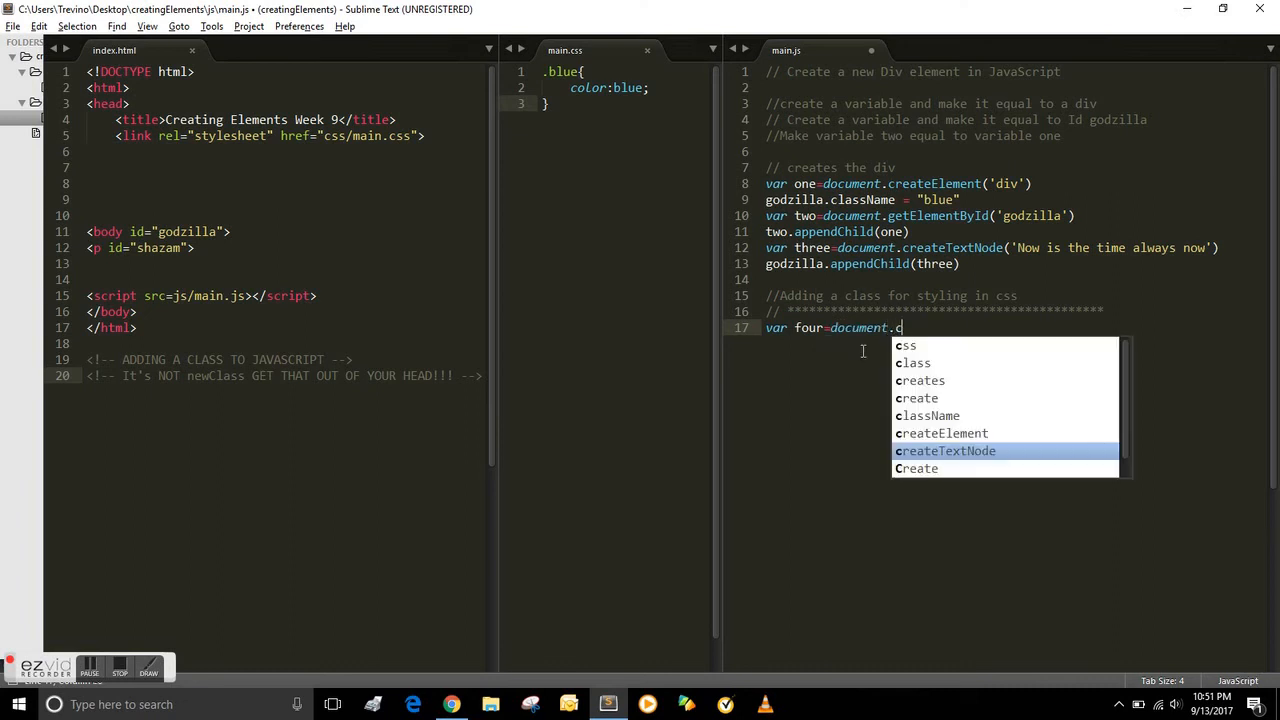
text(reateElement()
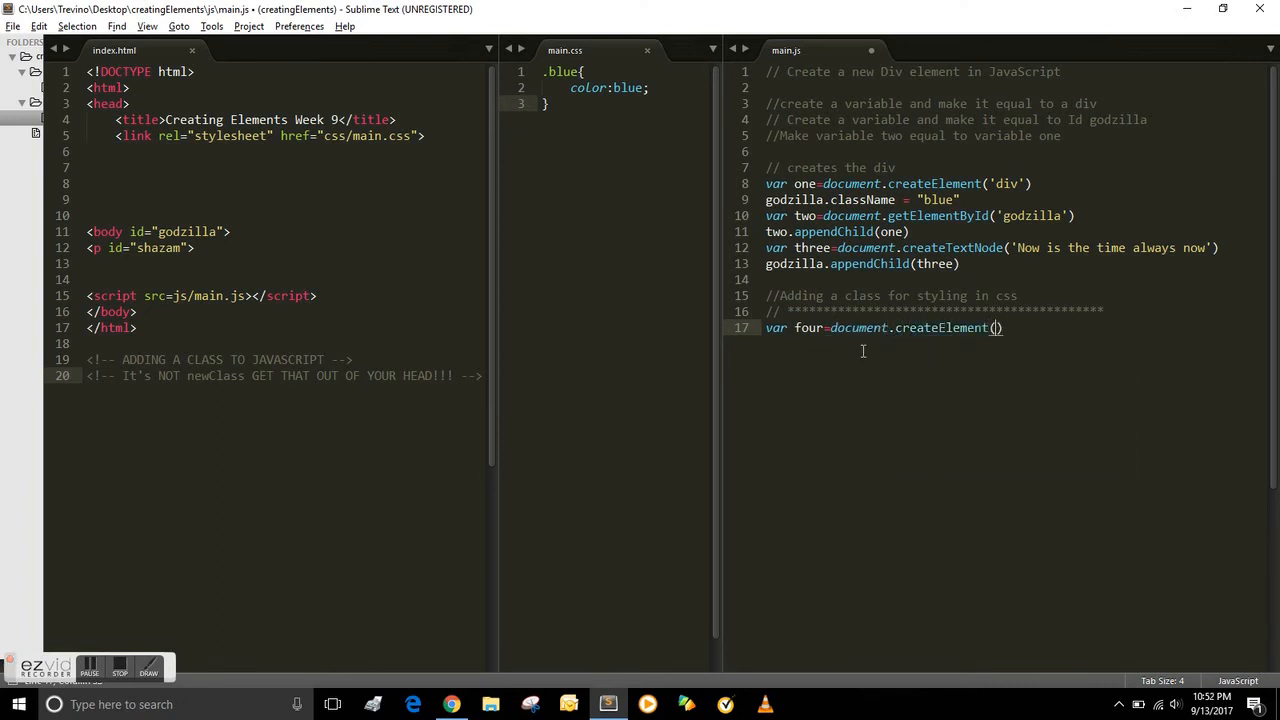
text(p')
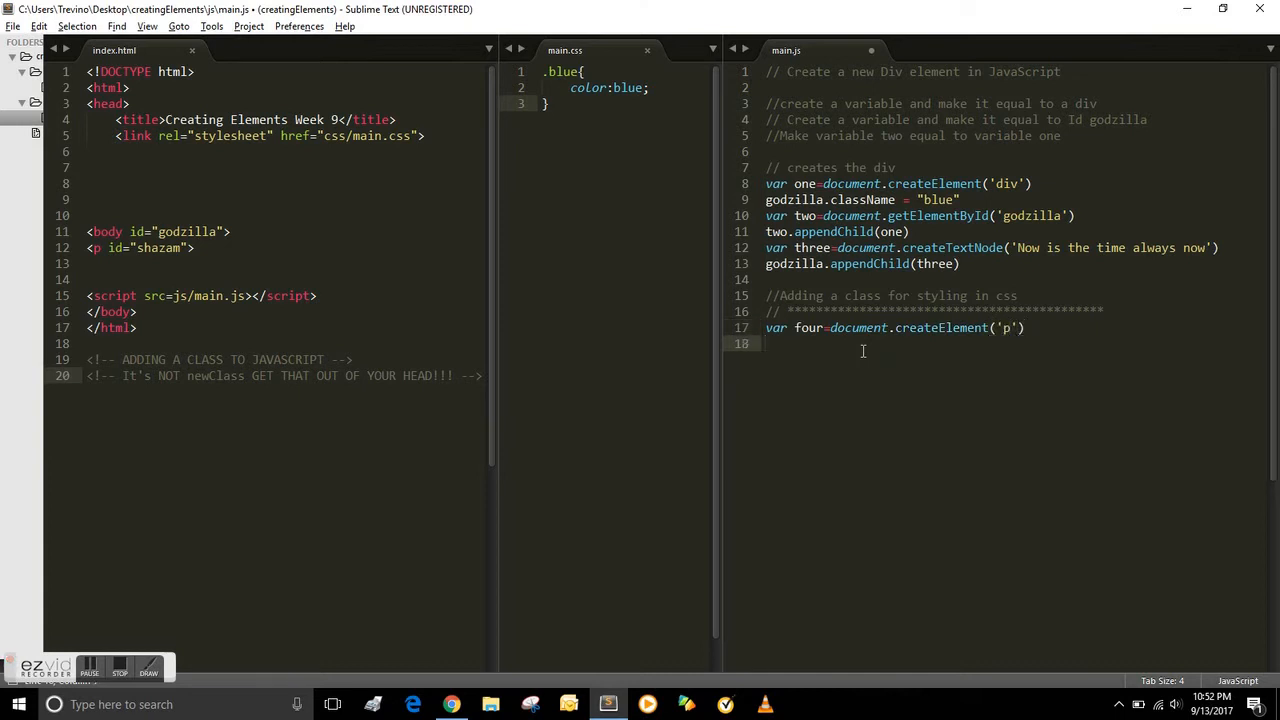
- Declare var five = document.getElementById('shazam')
text(var)
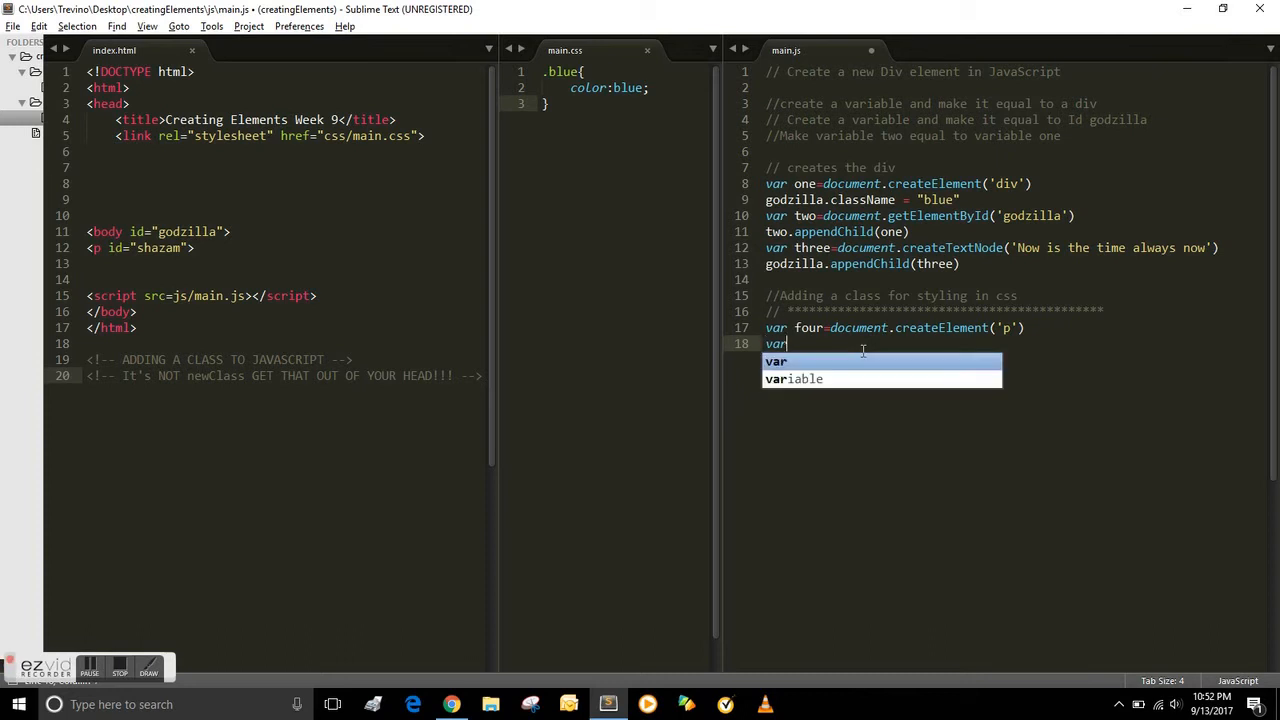
text(five)
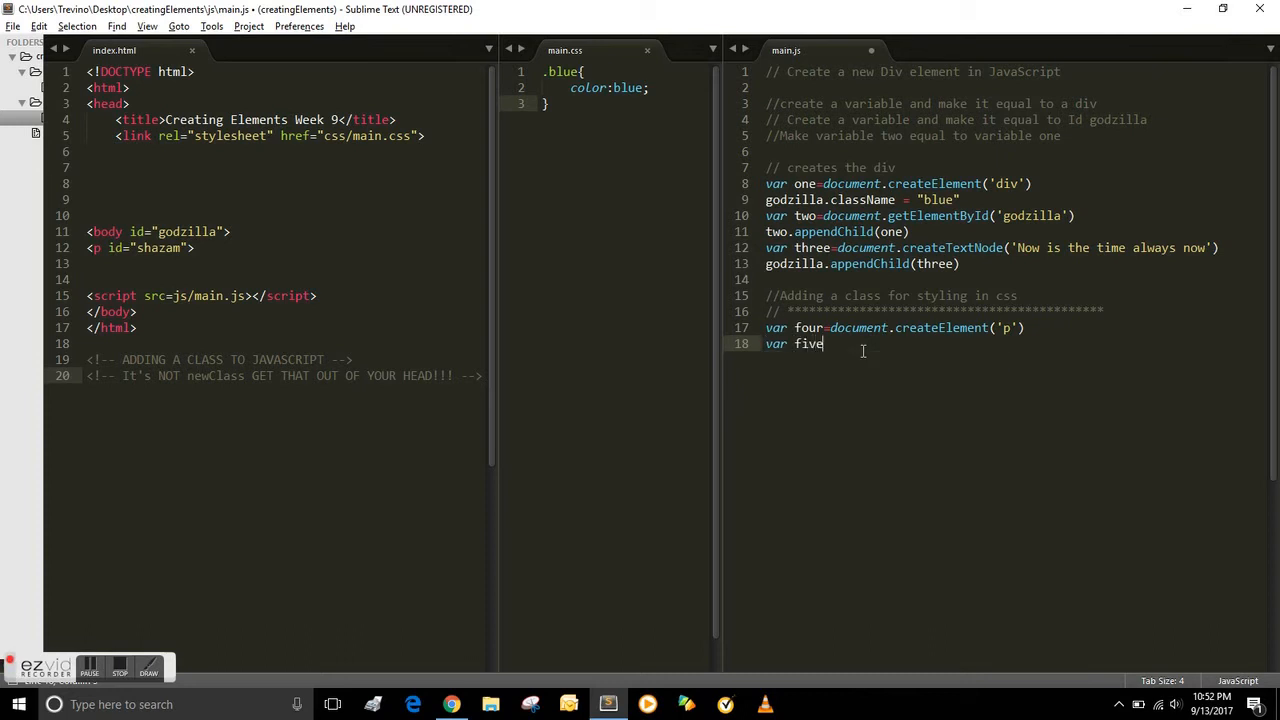
text(=document.get)
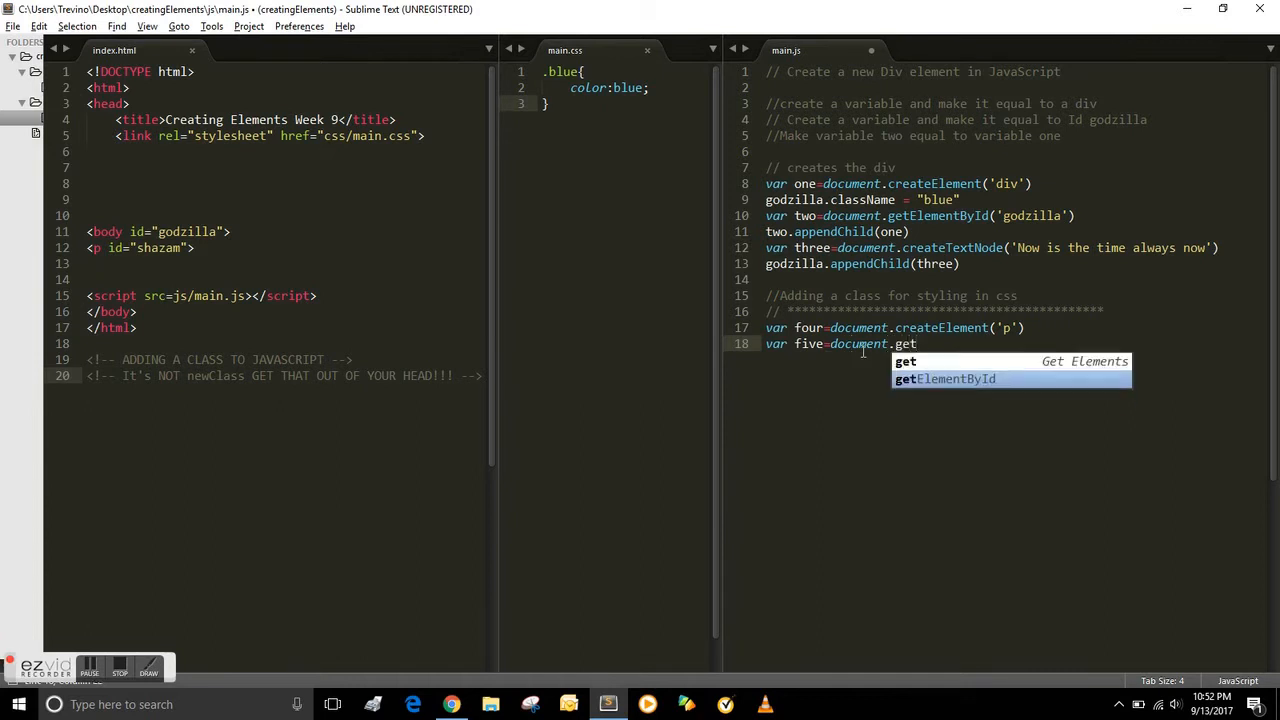
key(Tab)
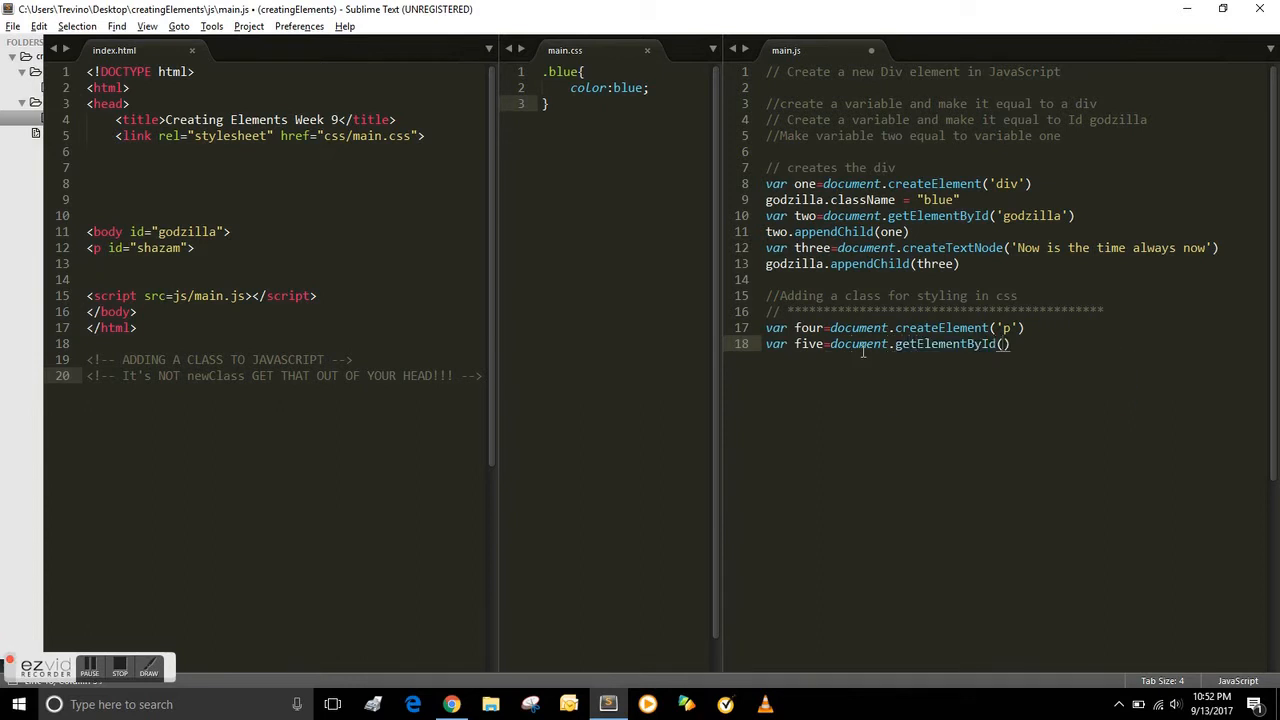
text('')
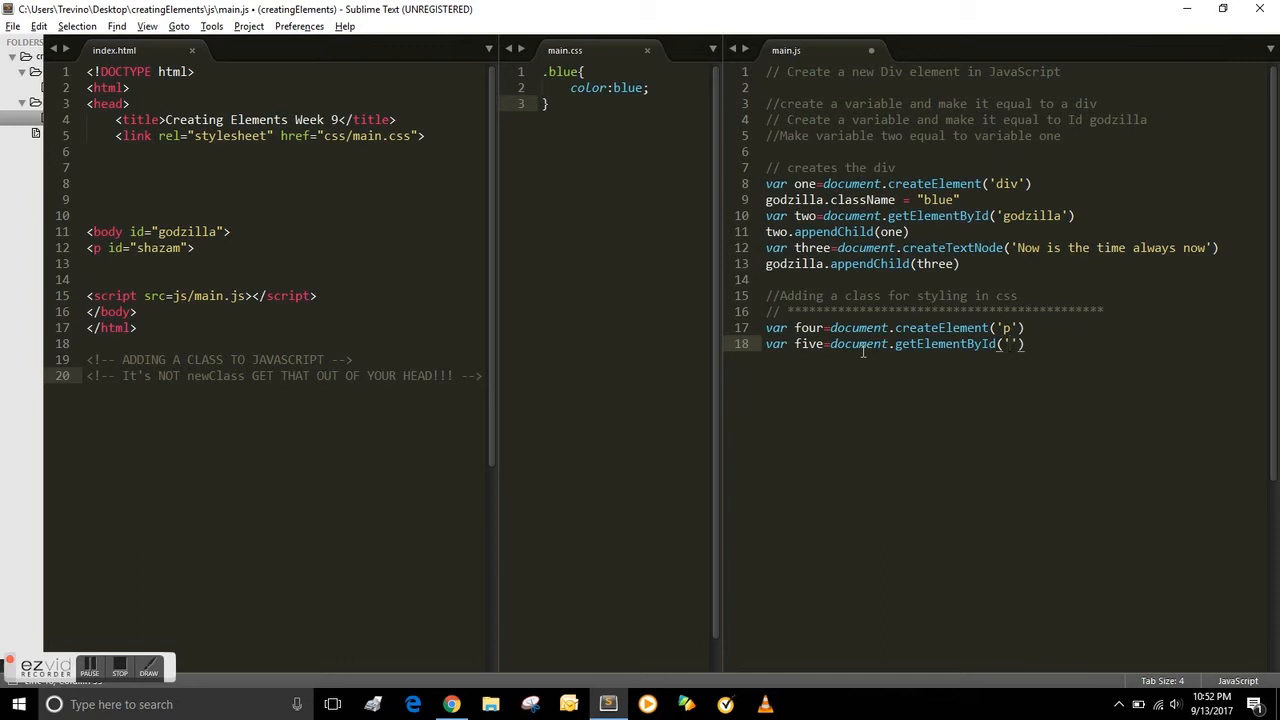
text(shazam)
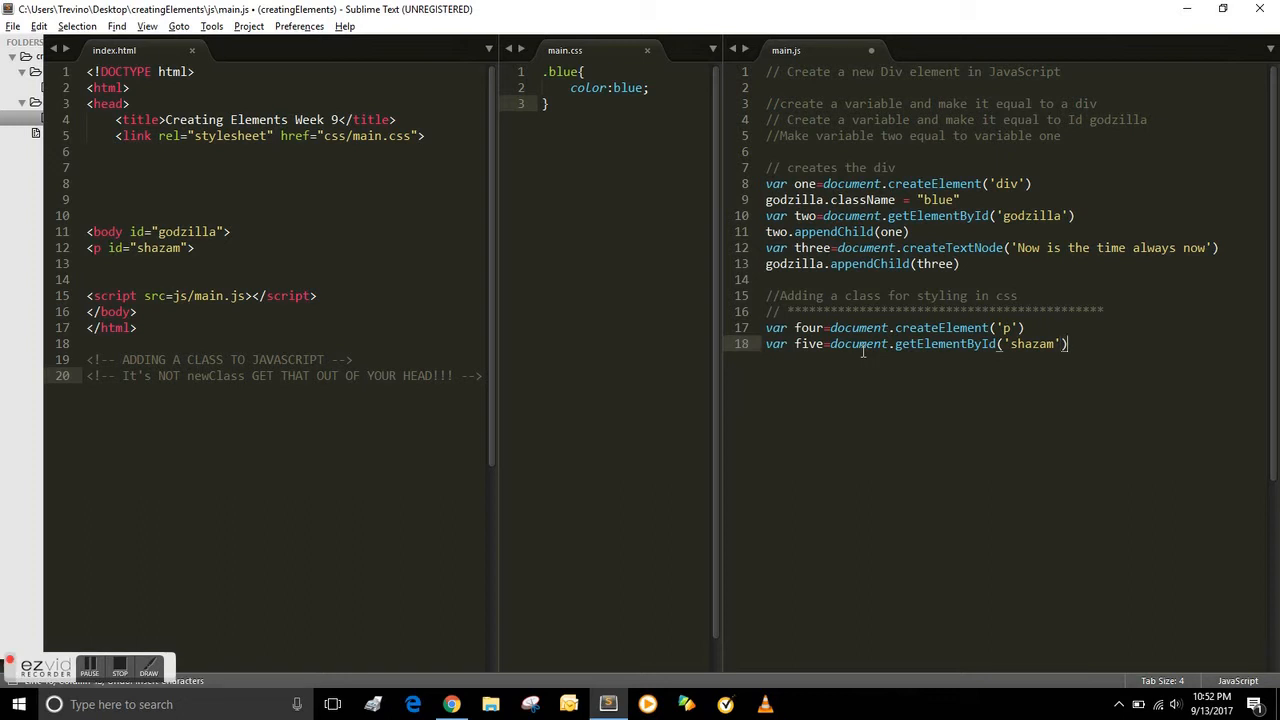
- Append four to five with five.appendChild(four) and view the page
text(five)
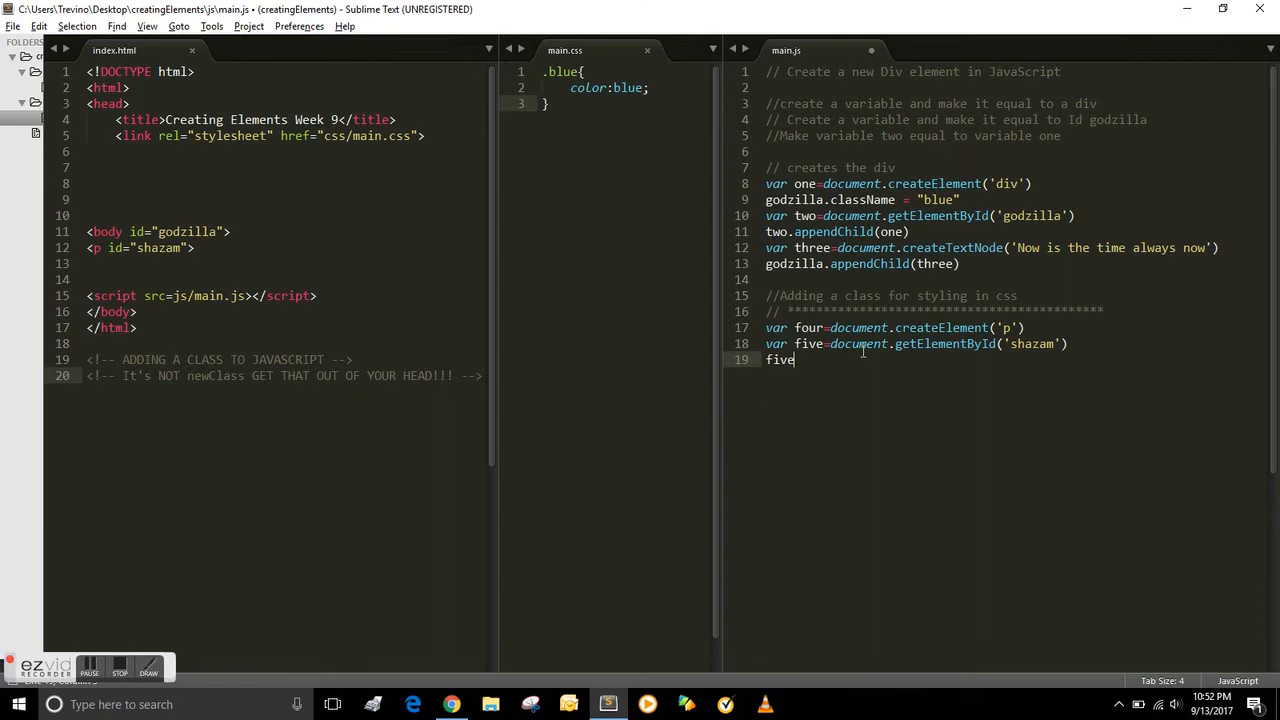
text(.ap)
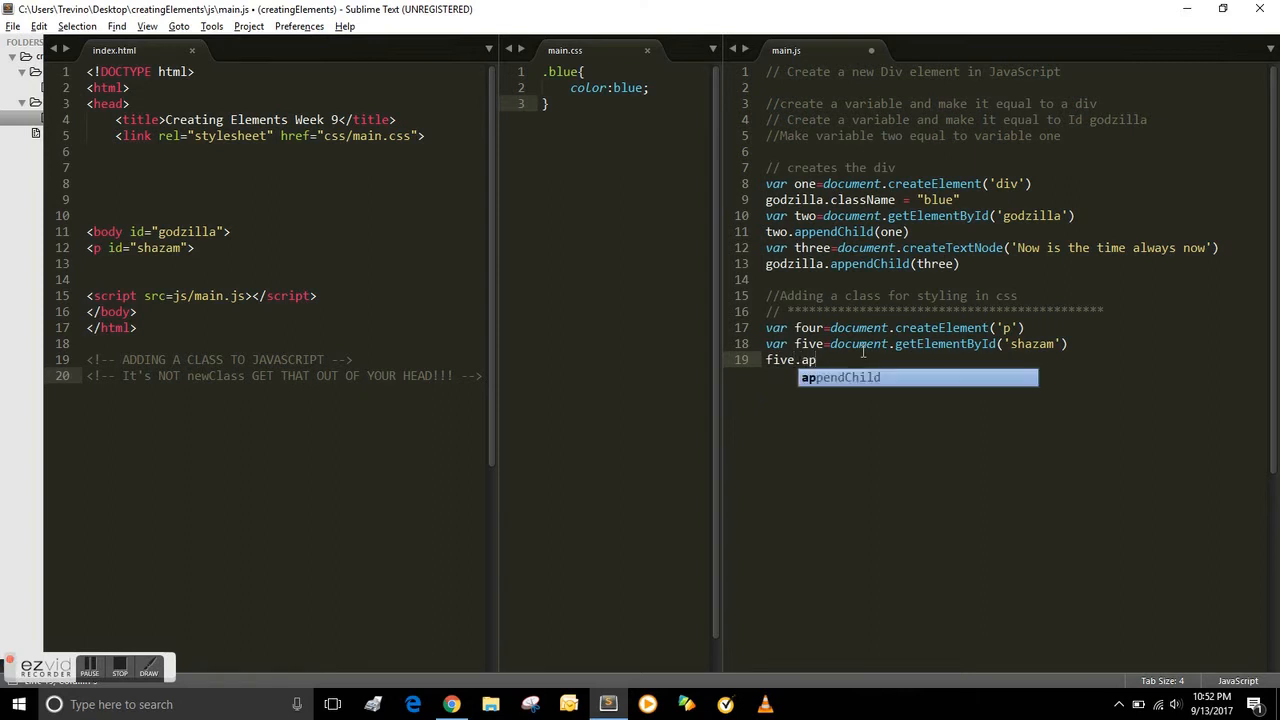
key(tab)
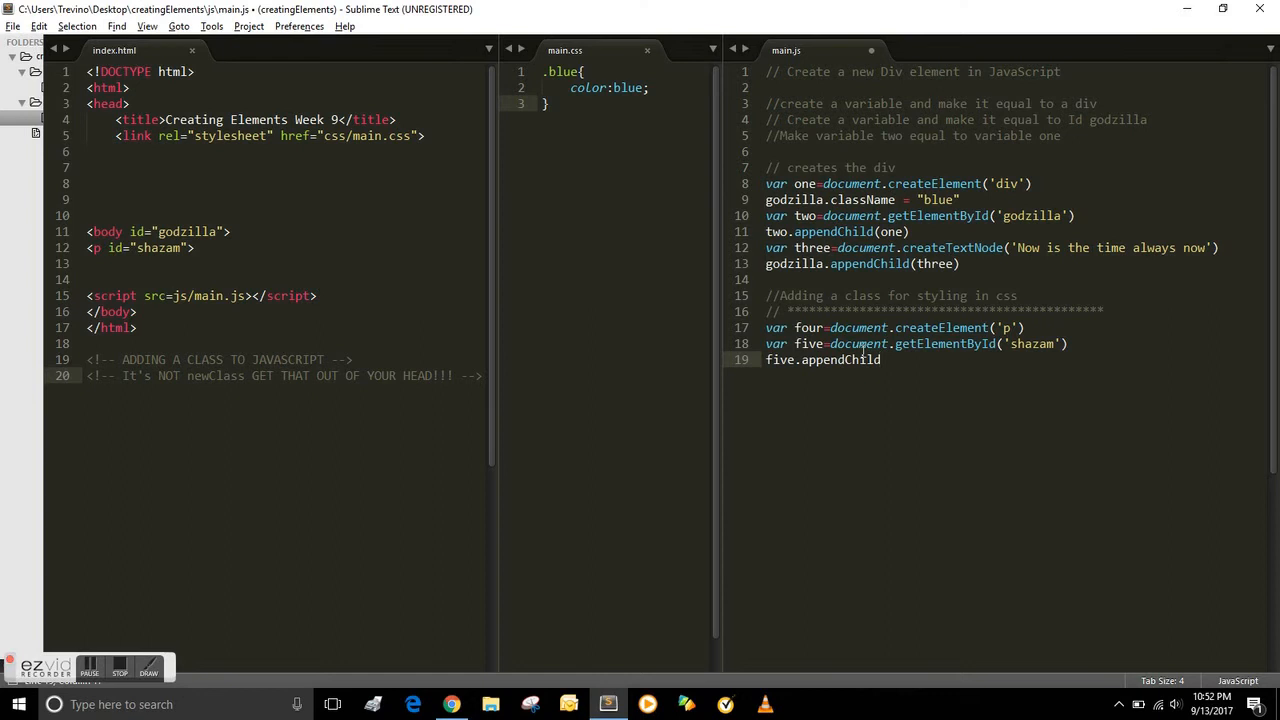
text((four))
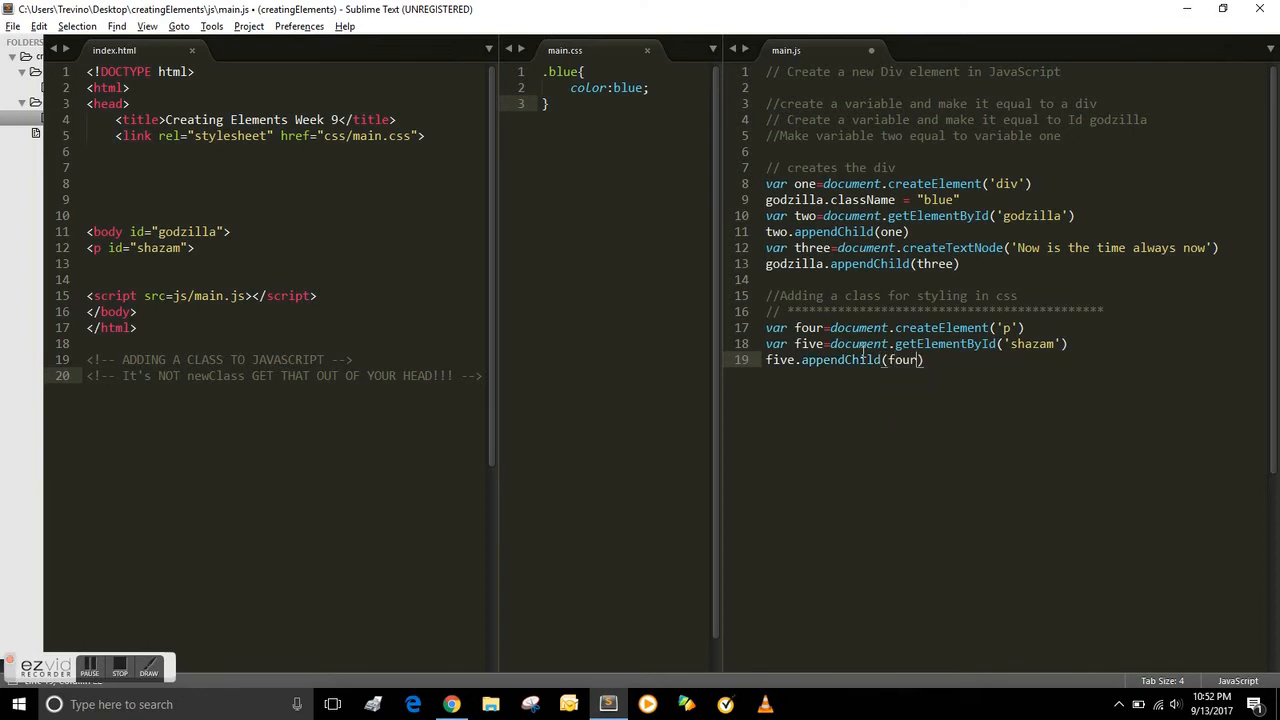
click(353, 359)
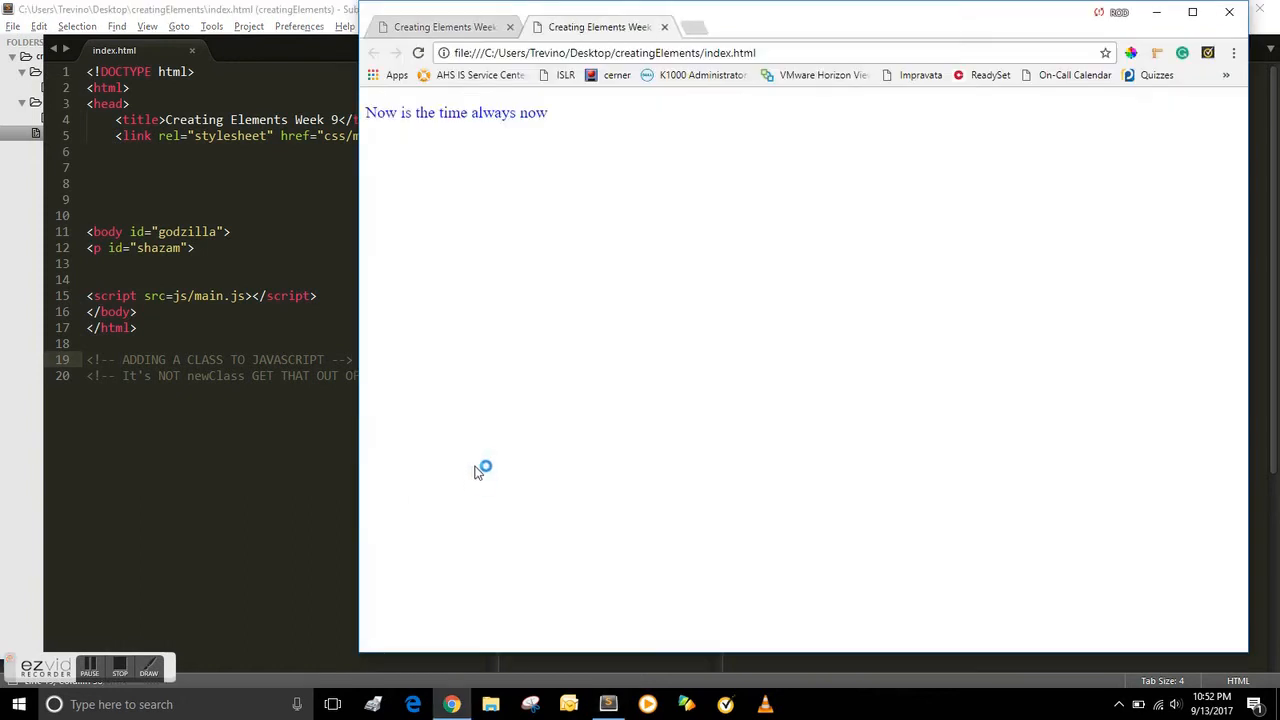
mouse_move(620, 463)
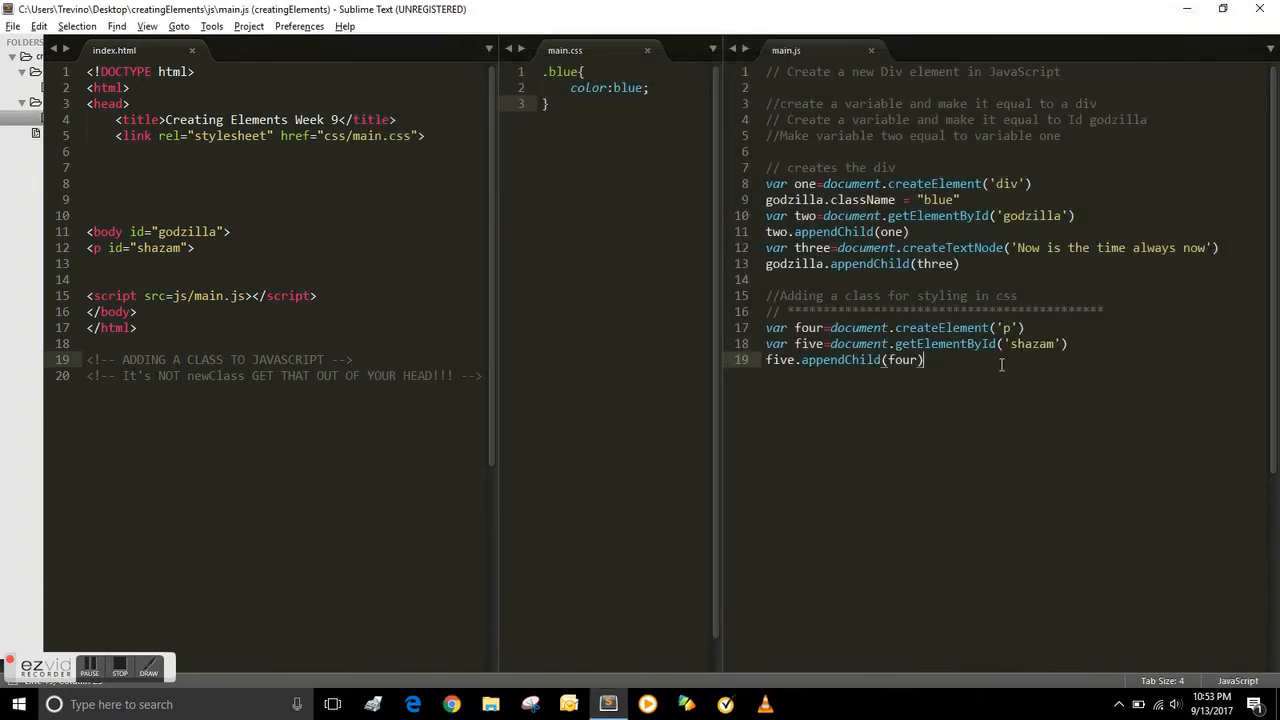
- Begin a new variable declaration var six on a fresh line in main.js
key(Enter)
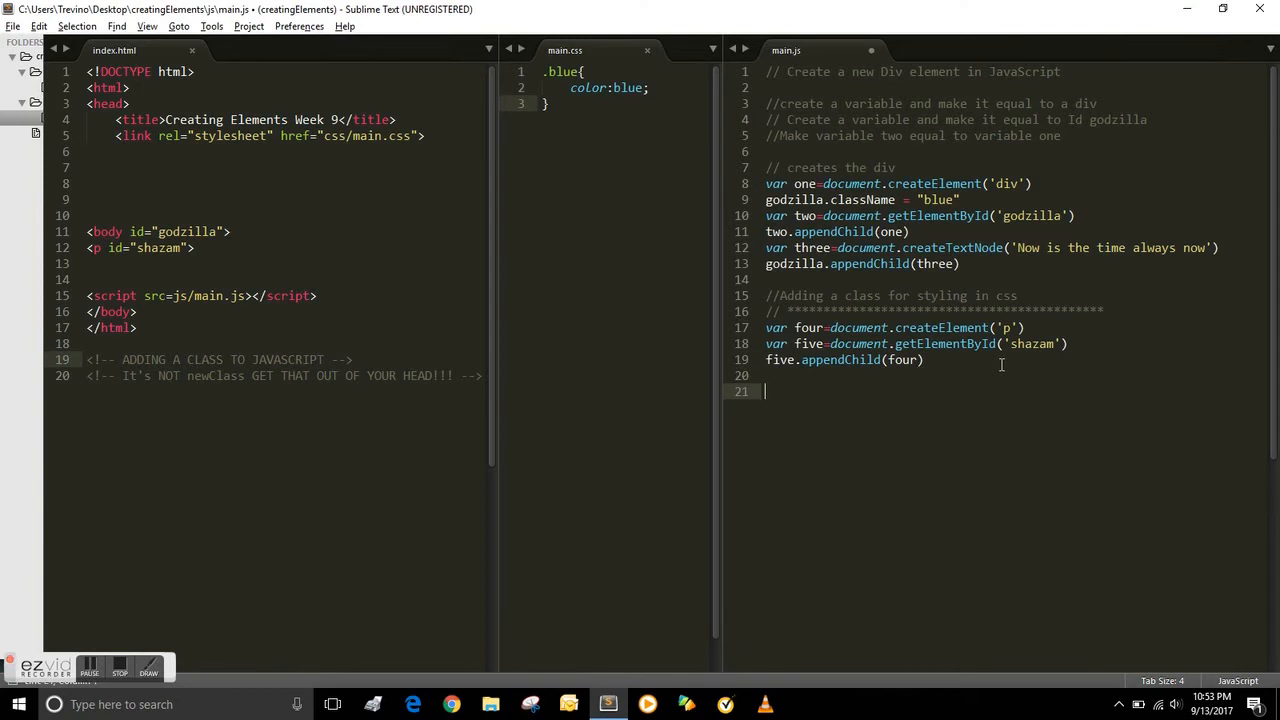
text(var six)
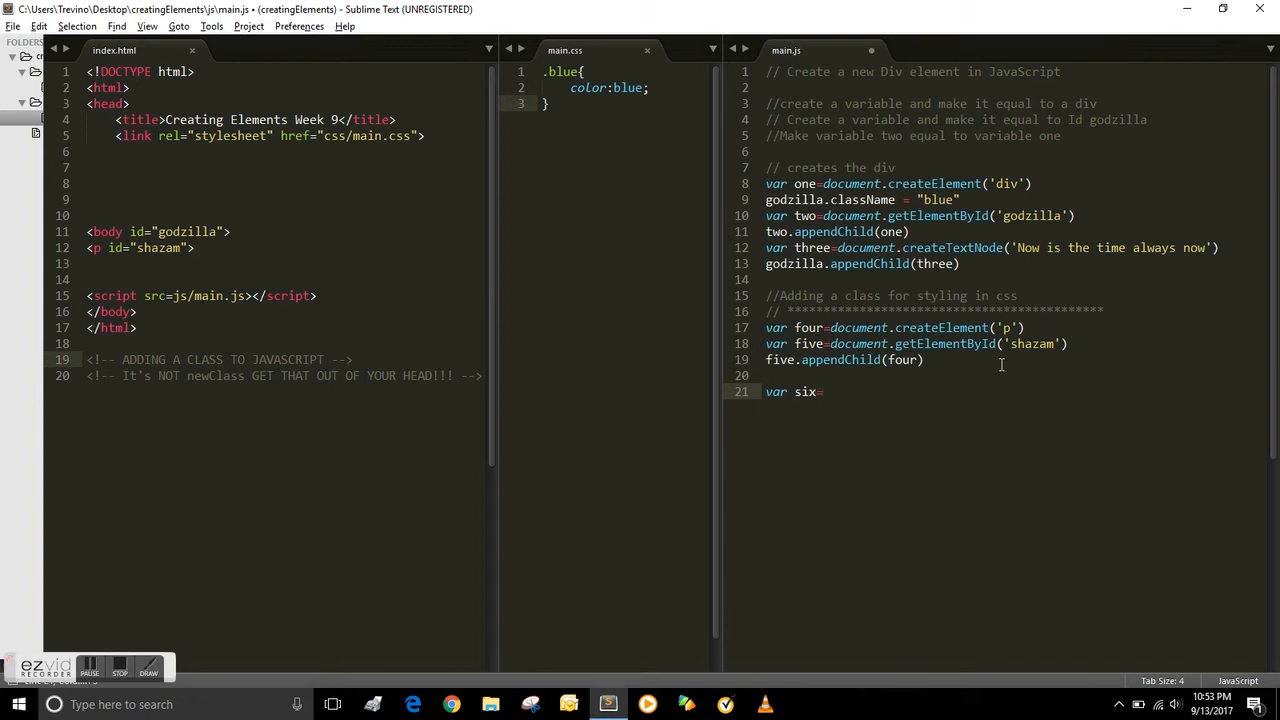
- Set six to document.createTextNode with the new paragraph sentence and save
text(=document.createTextNode)
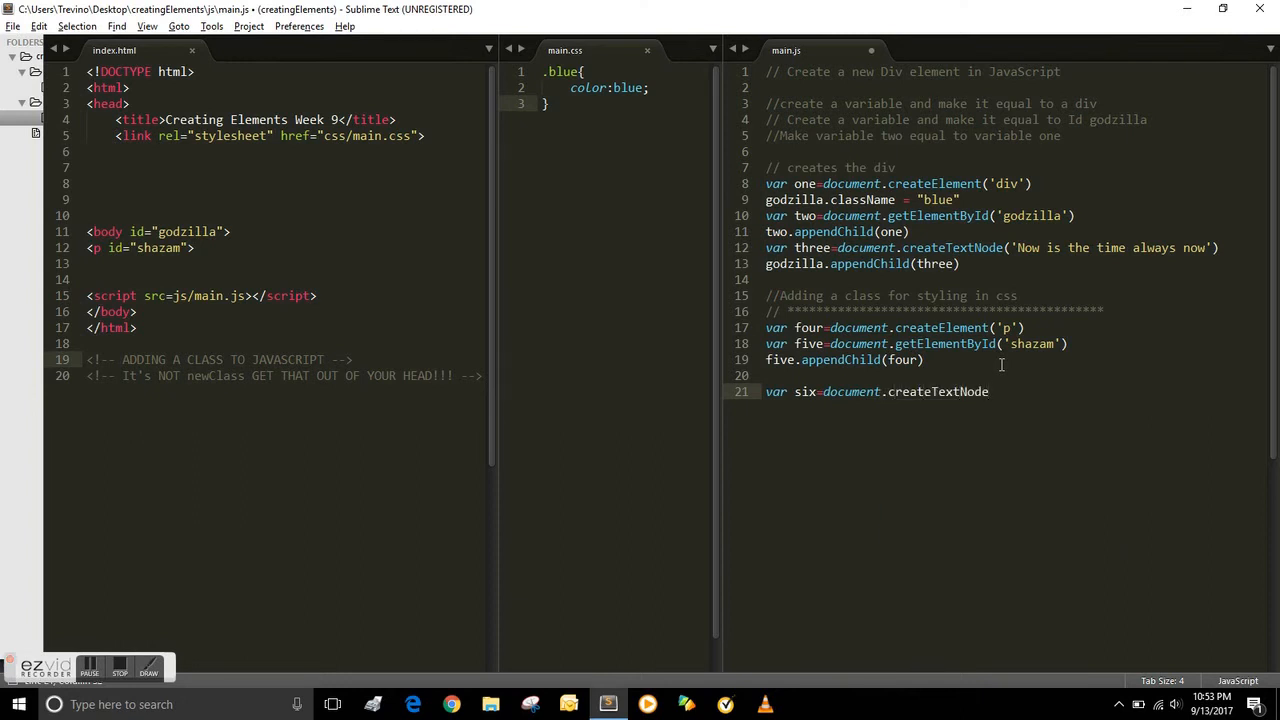
text(())
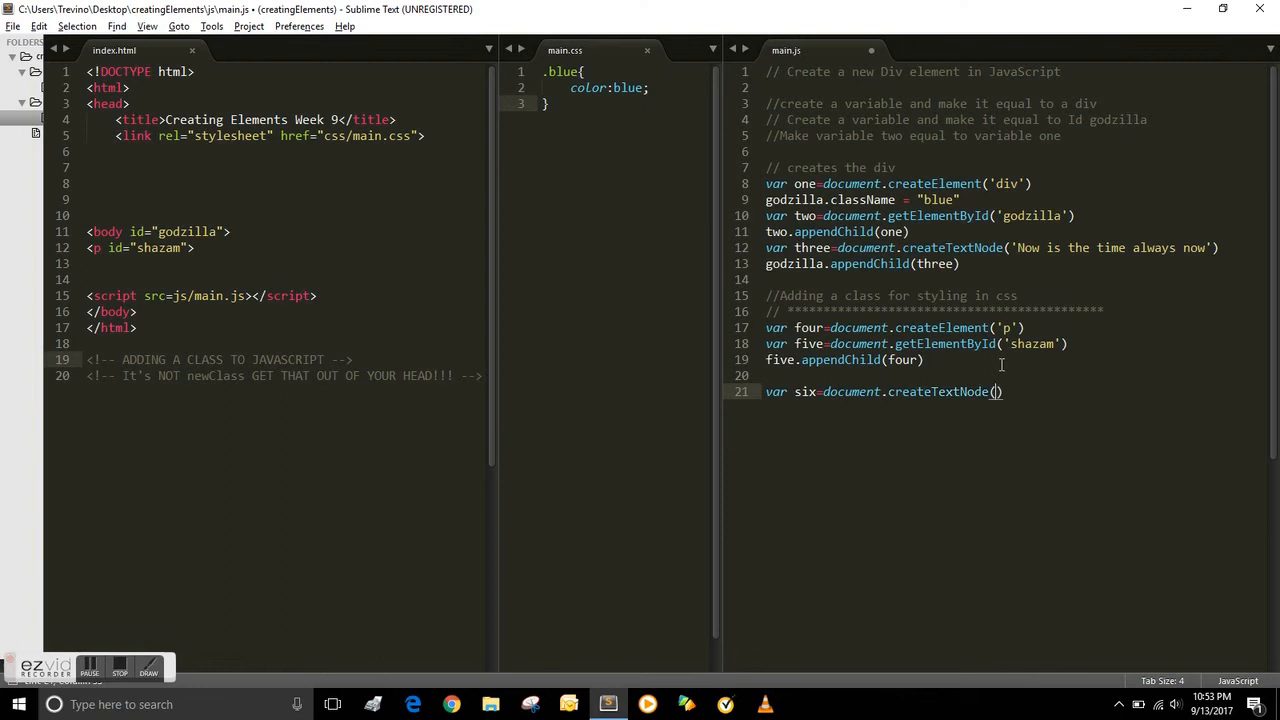
text(')
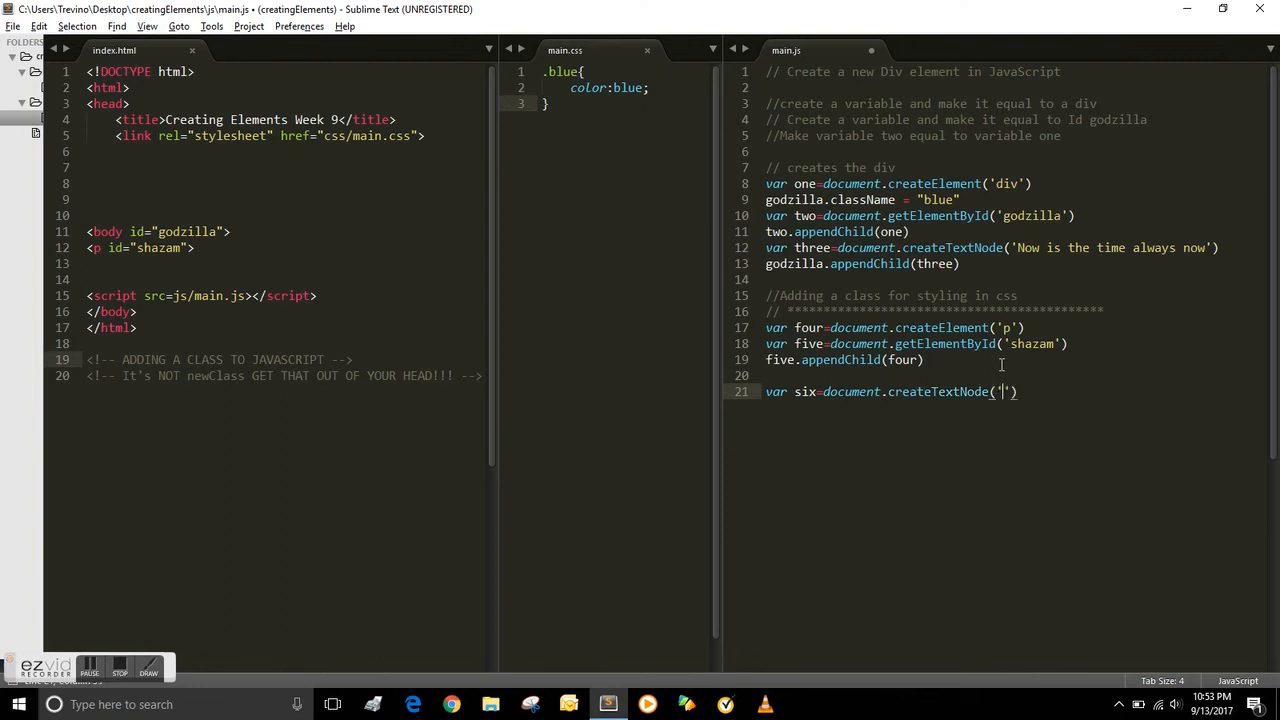
text(this is the text im w)
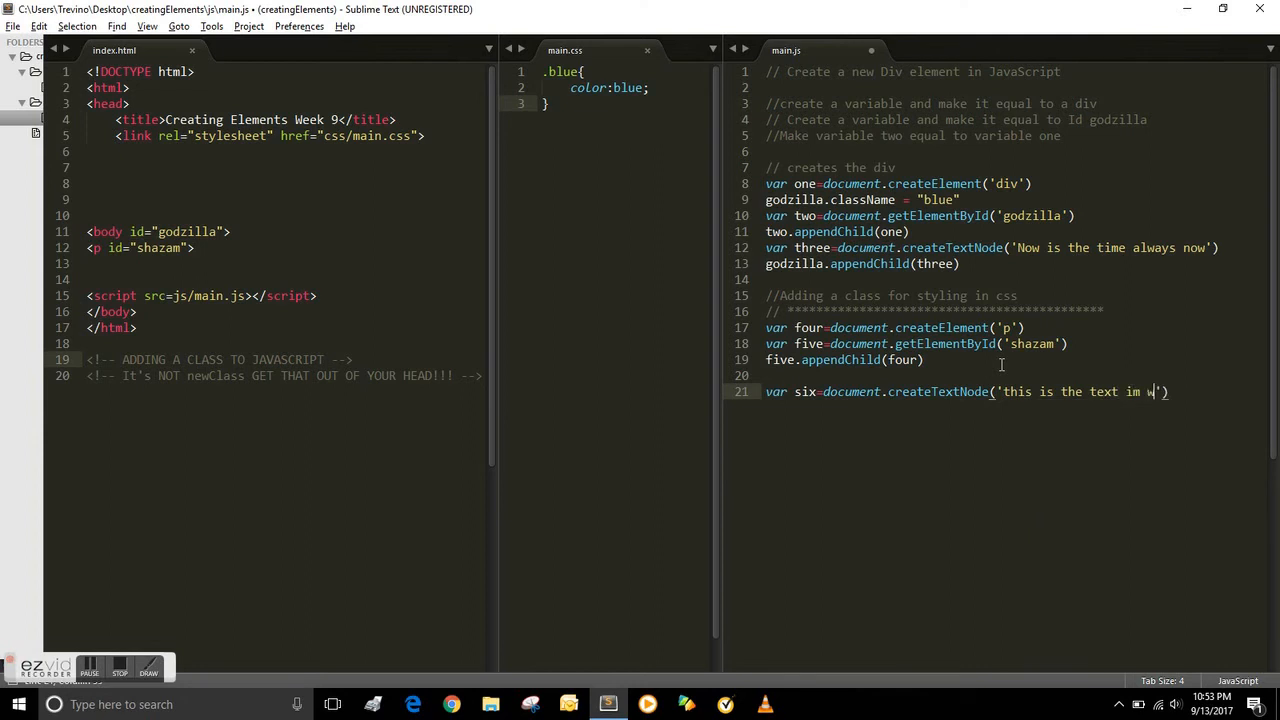
text(riting for the new)
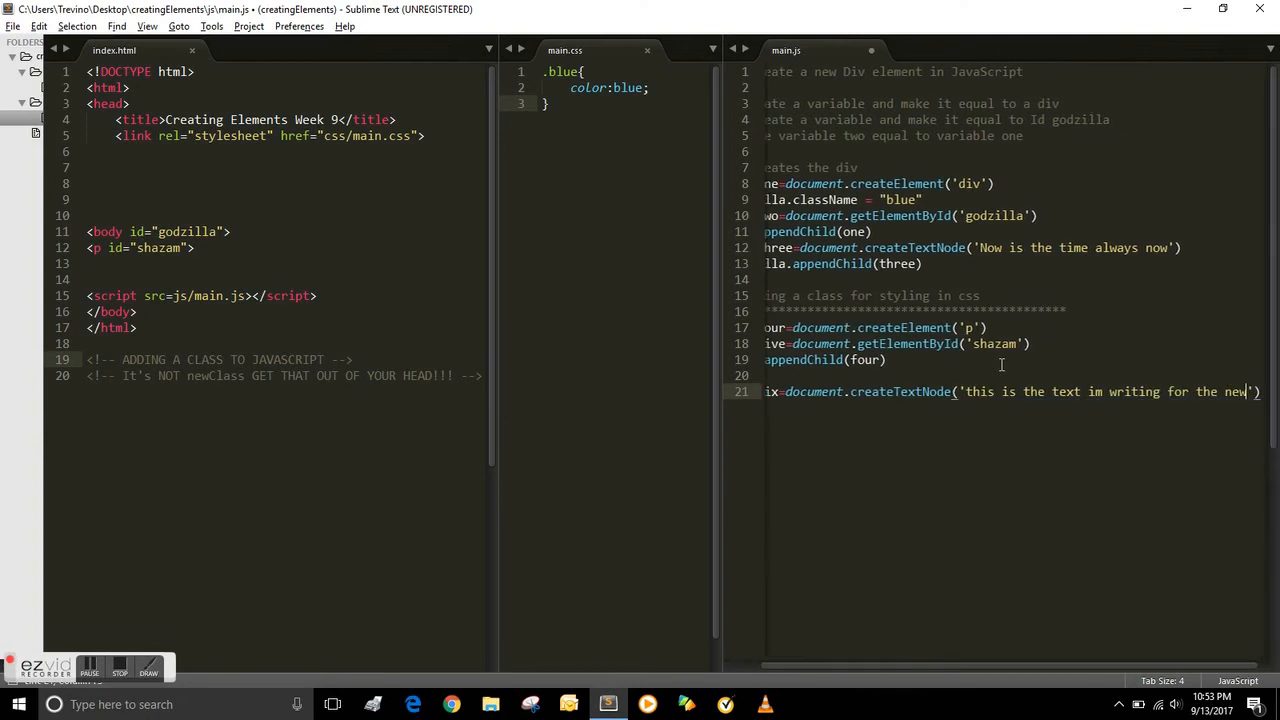
text(paragraph)
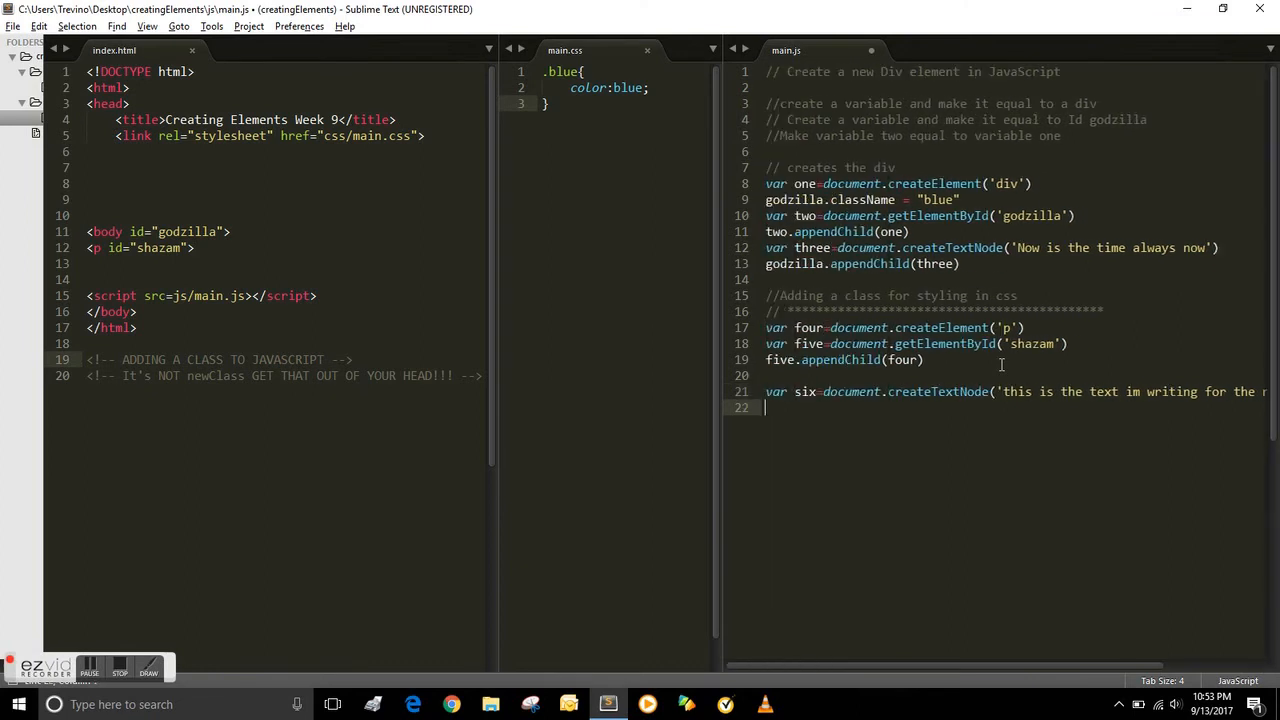
key(ctrl+s)
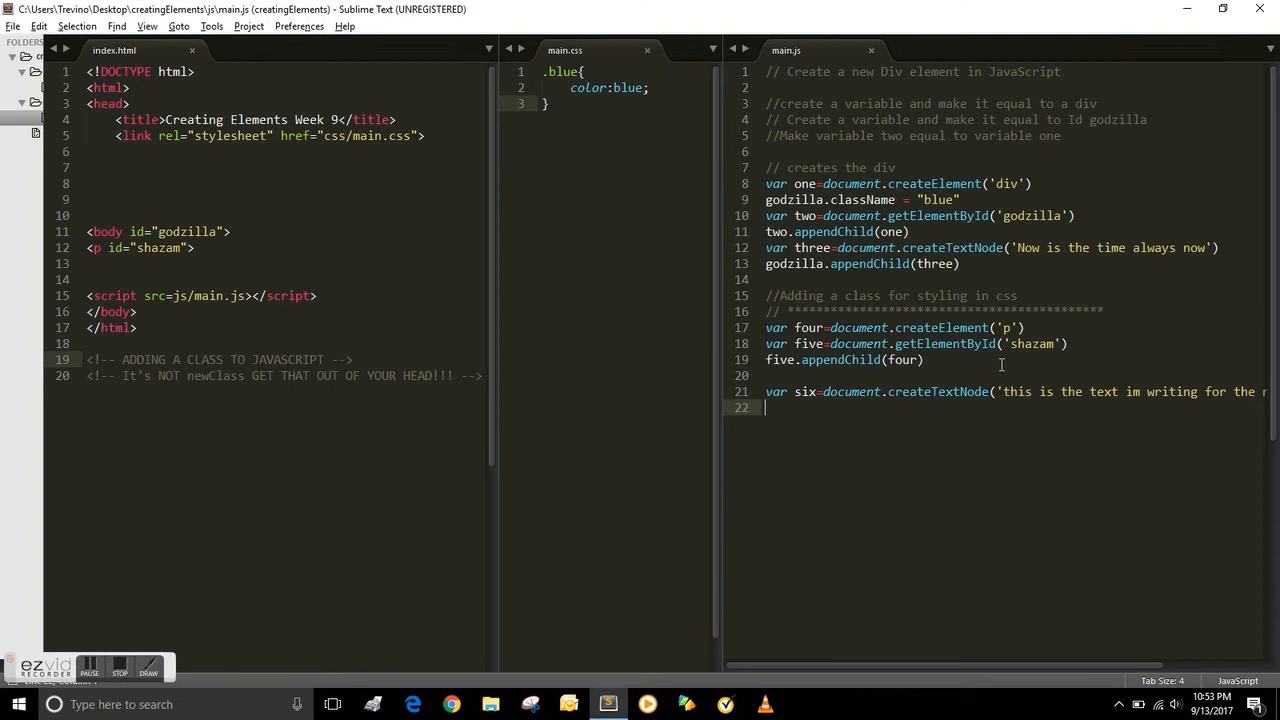
- Append the text node with shazam.appendChild(six)
text(sha)
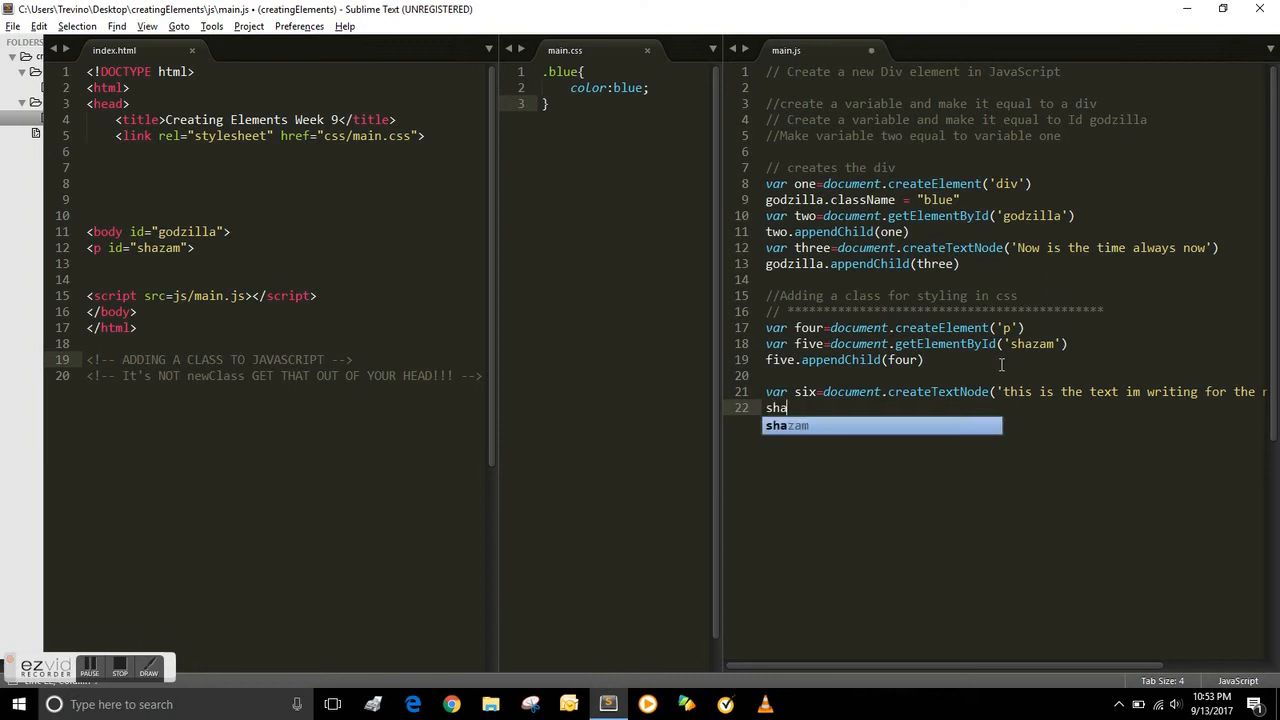
text(zam.appendChild)
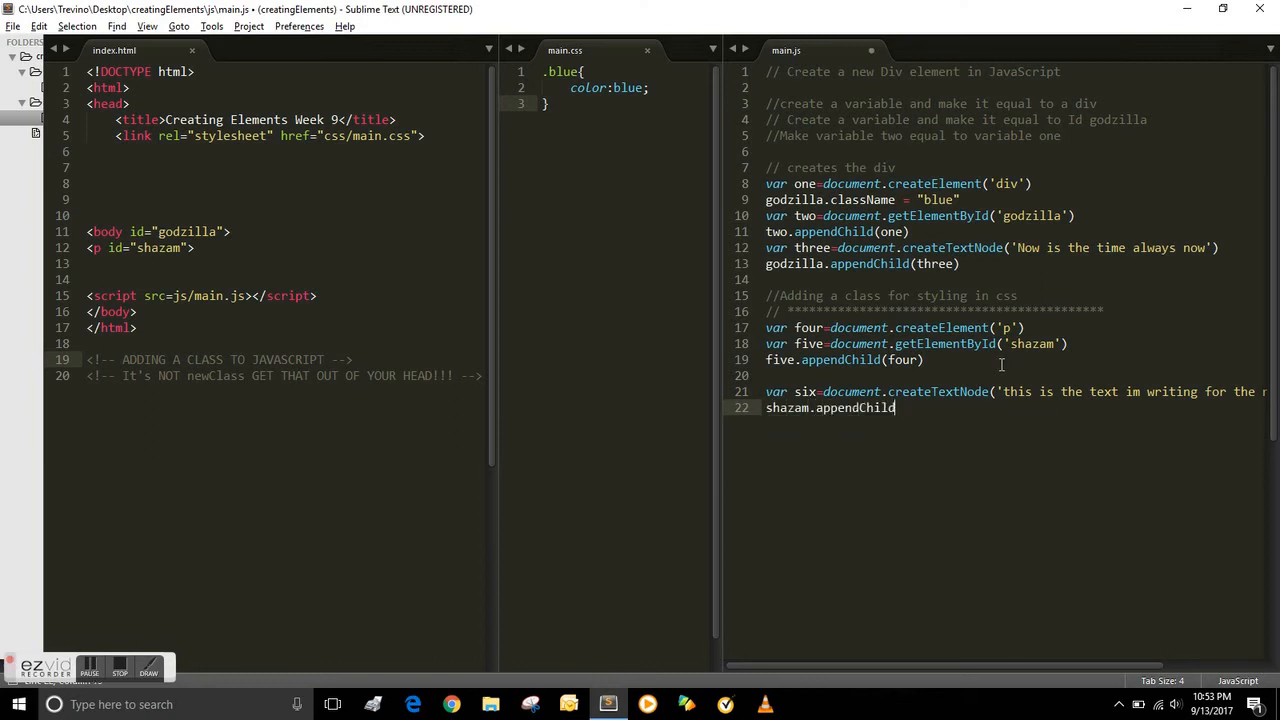
text(())
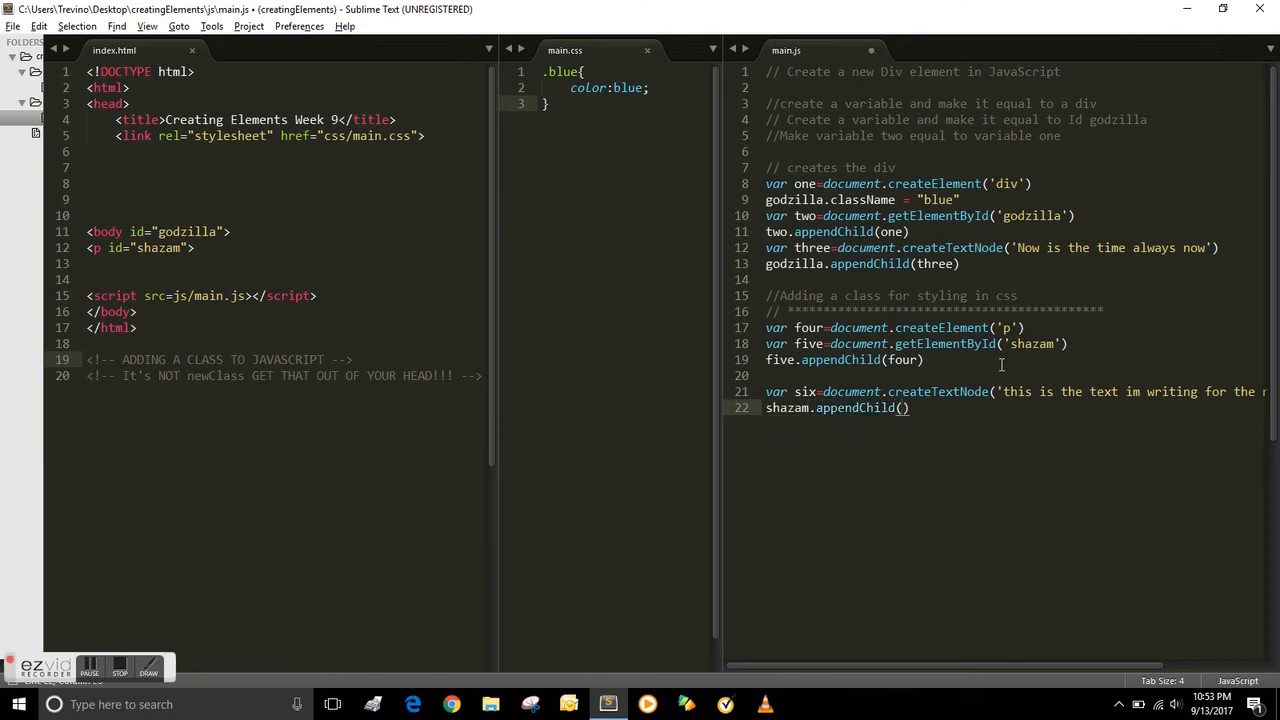
text(six)
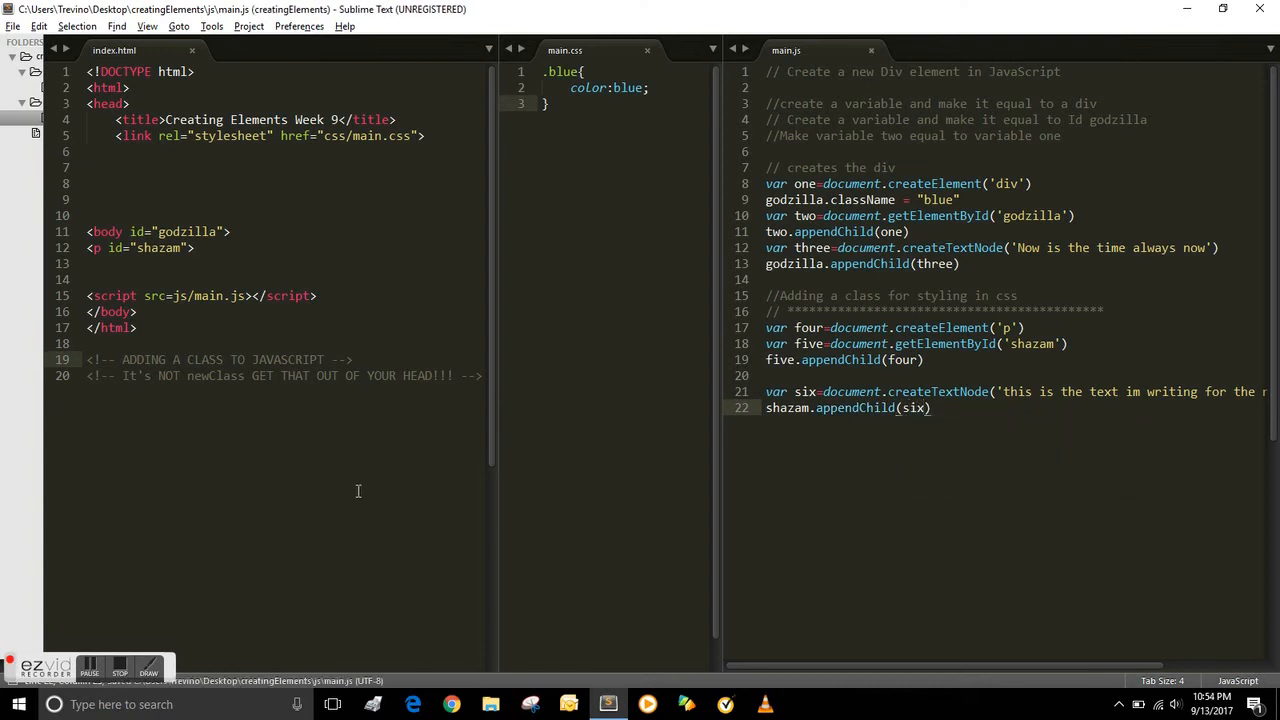
- Open index.html in the browser from its context menu
right_click(357, 490)
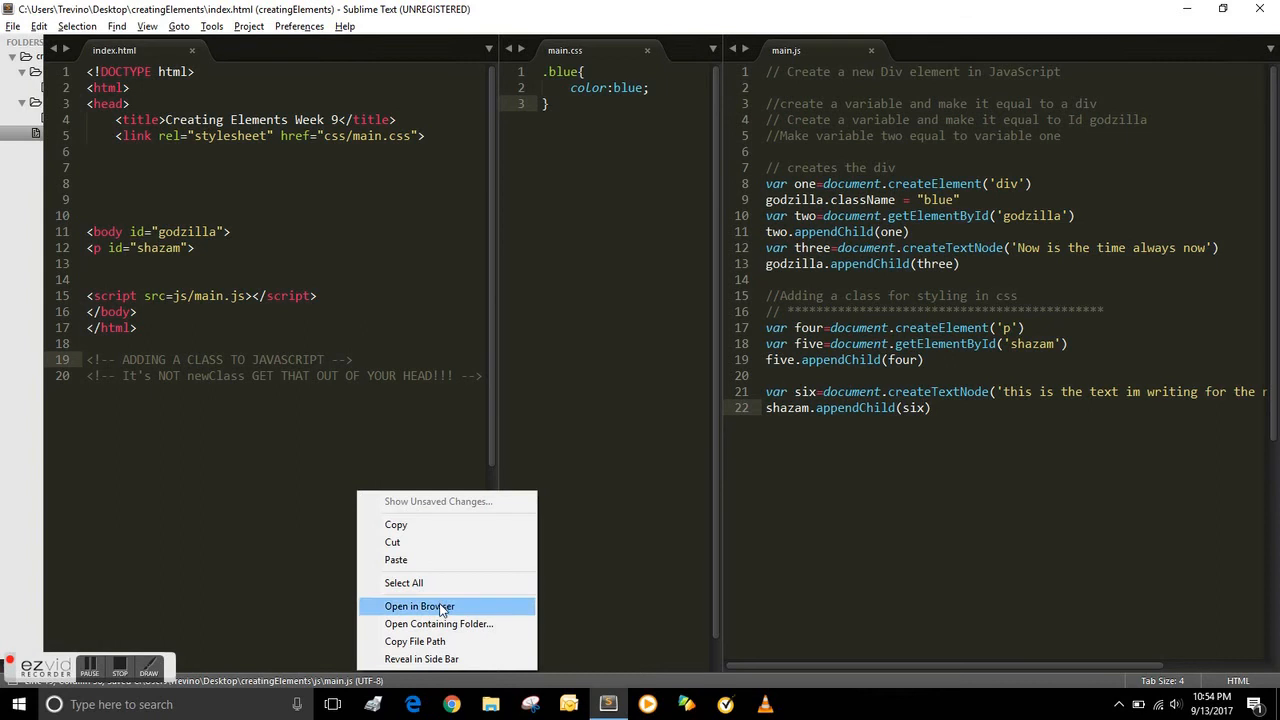
click(419, 606)
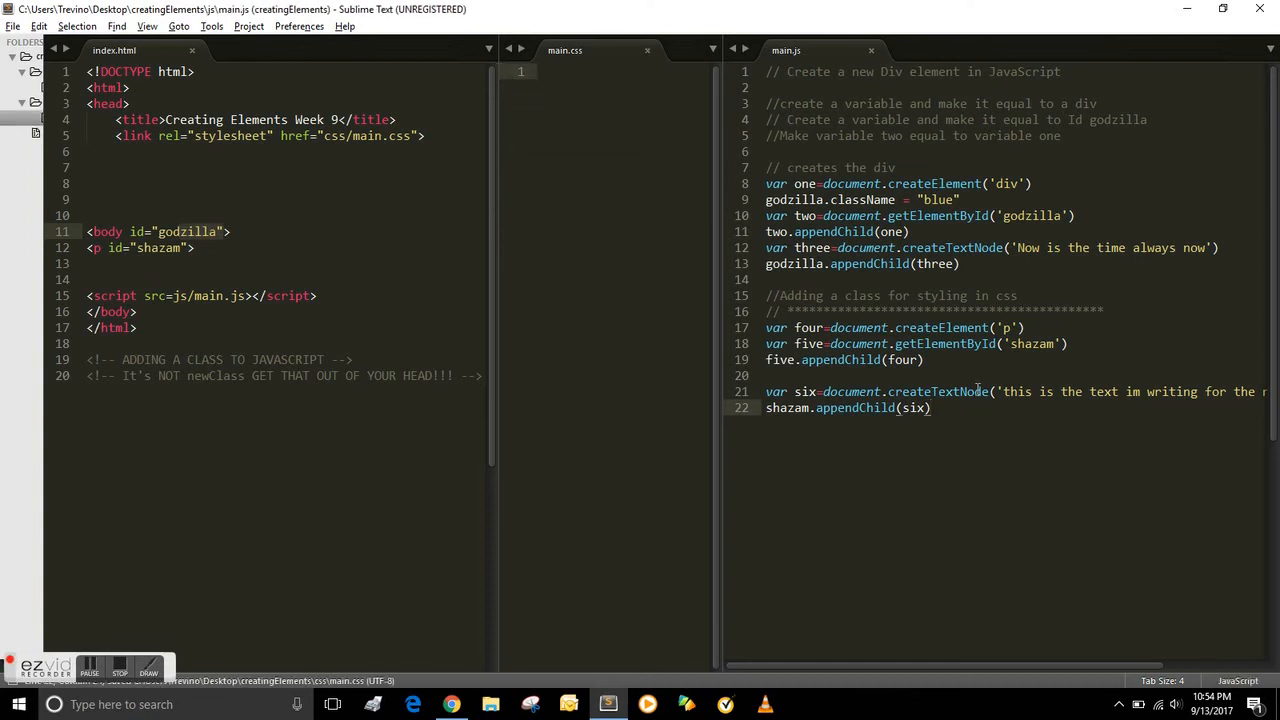
- Assign shazam the class "red" in main.js via shazam.className="red"
key(enter)
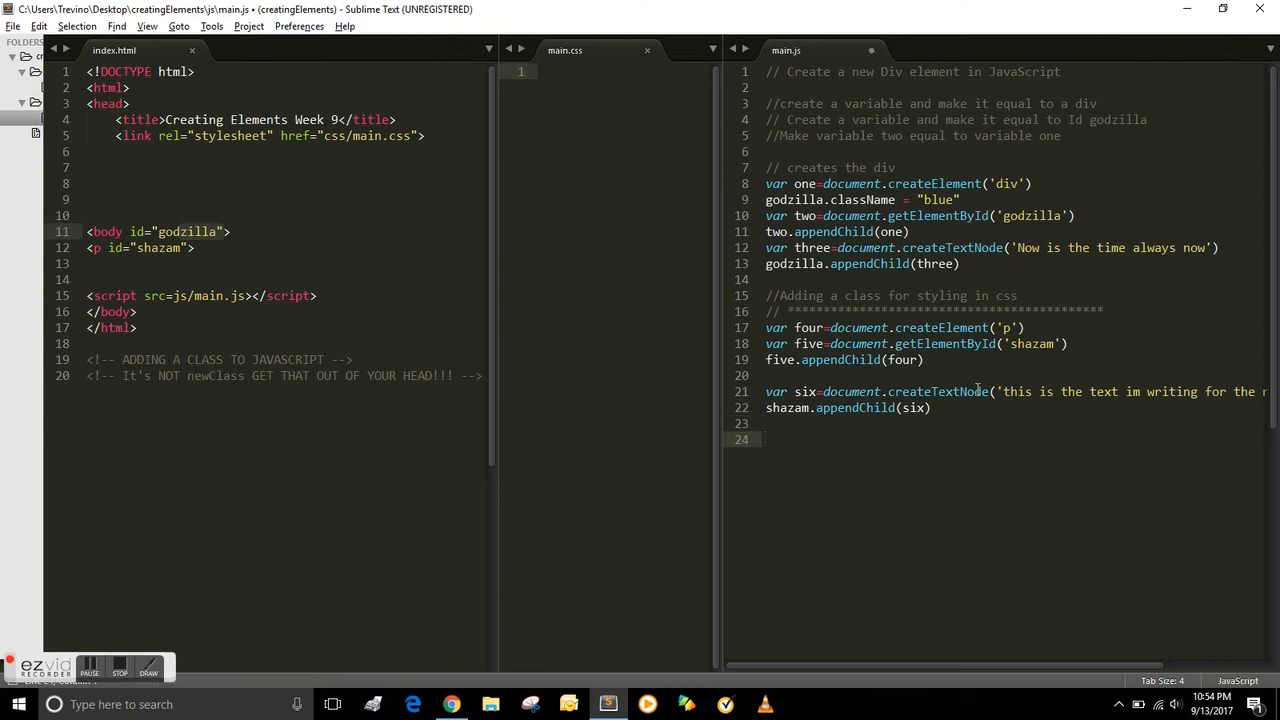
text(shazam)
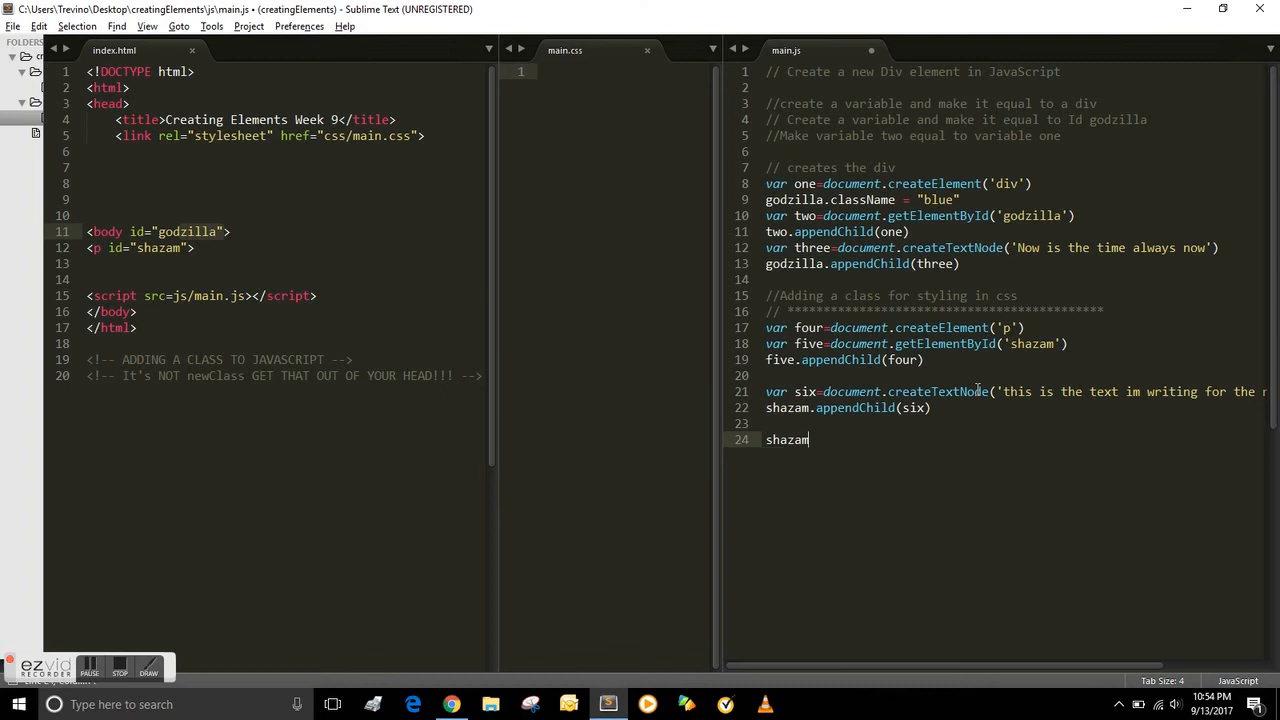
text(.className)
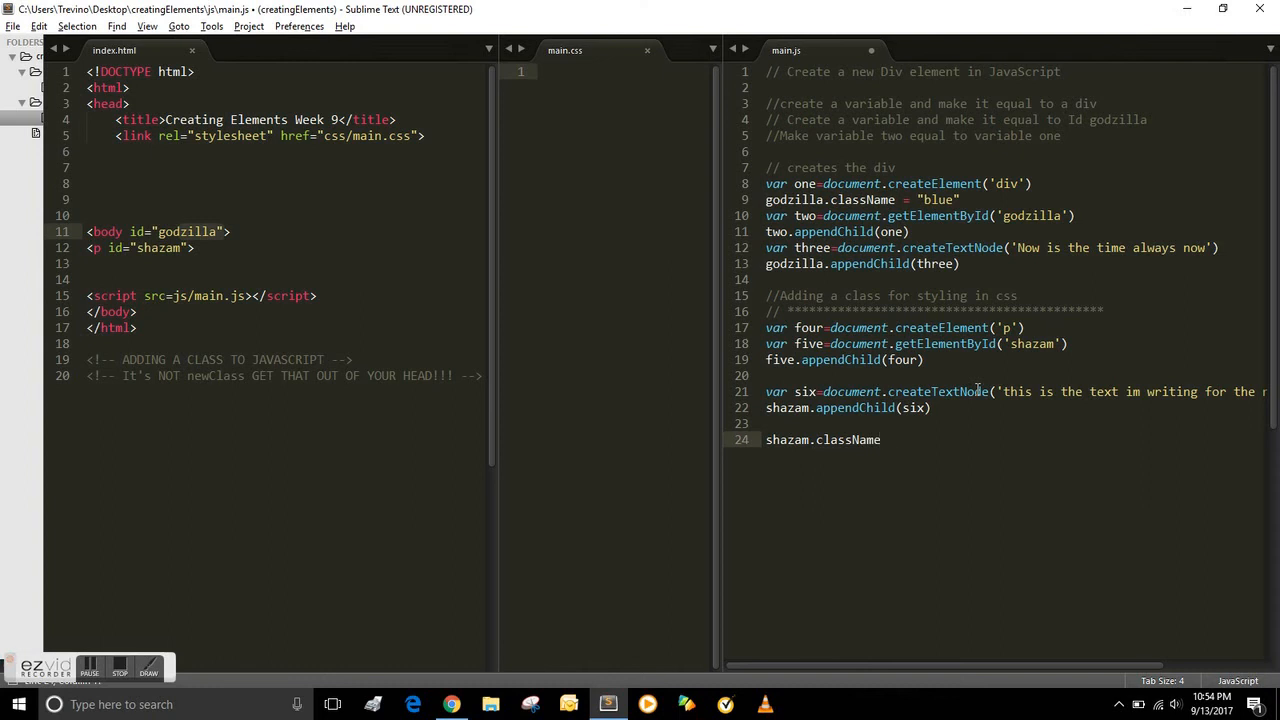
text(=')
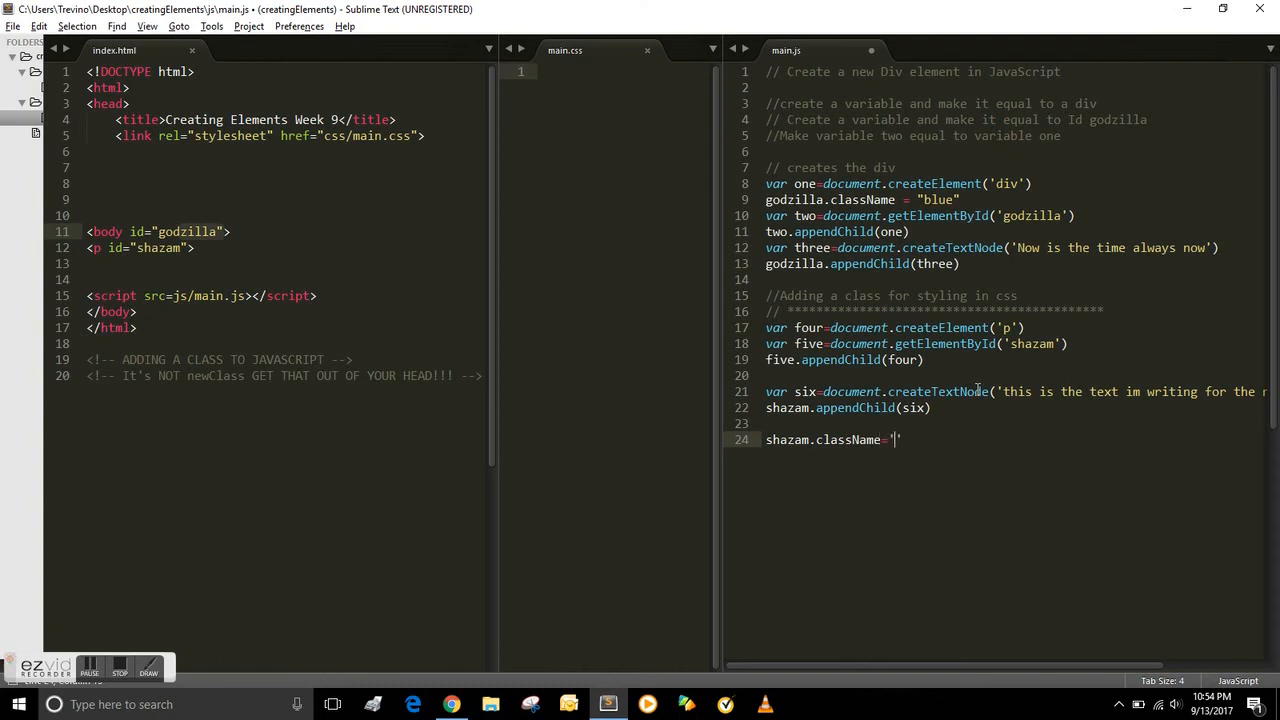
key(BackSpace)
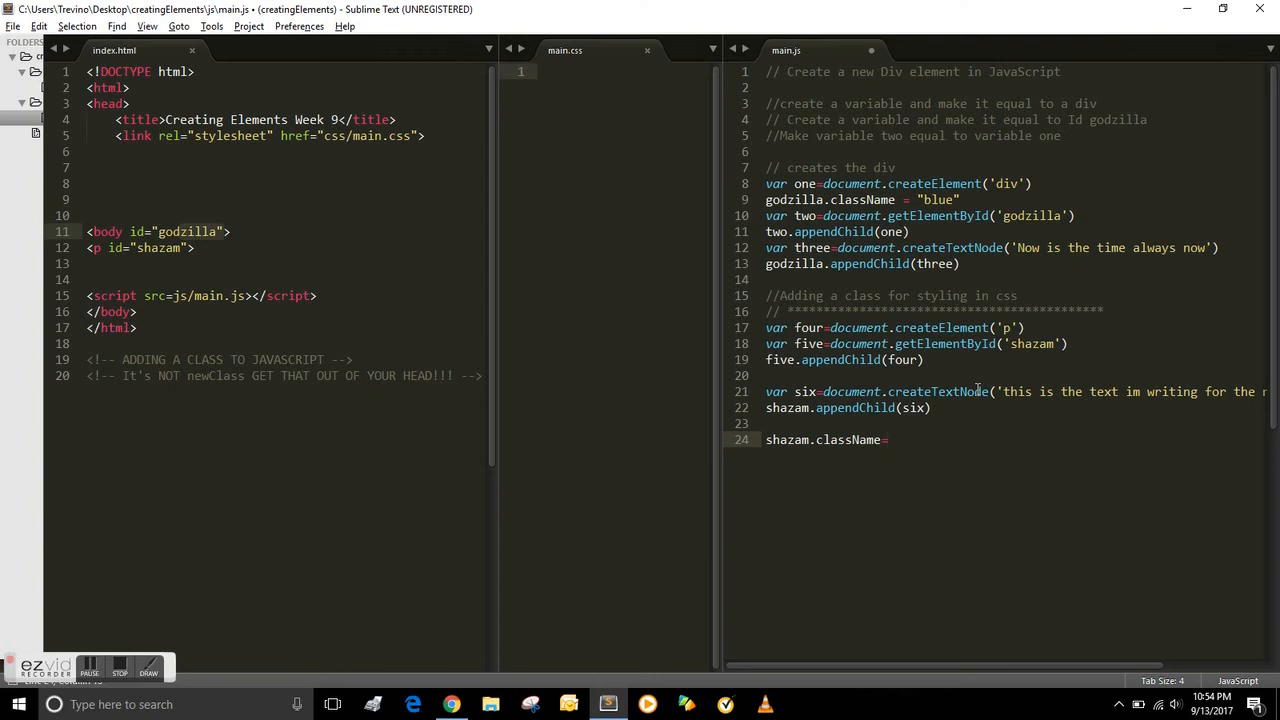
text("red")
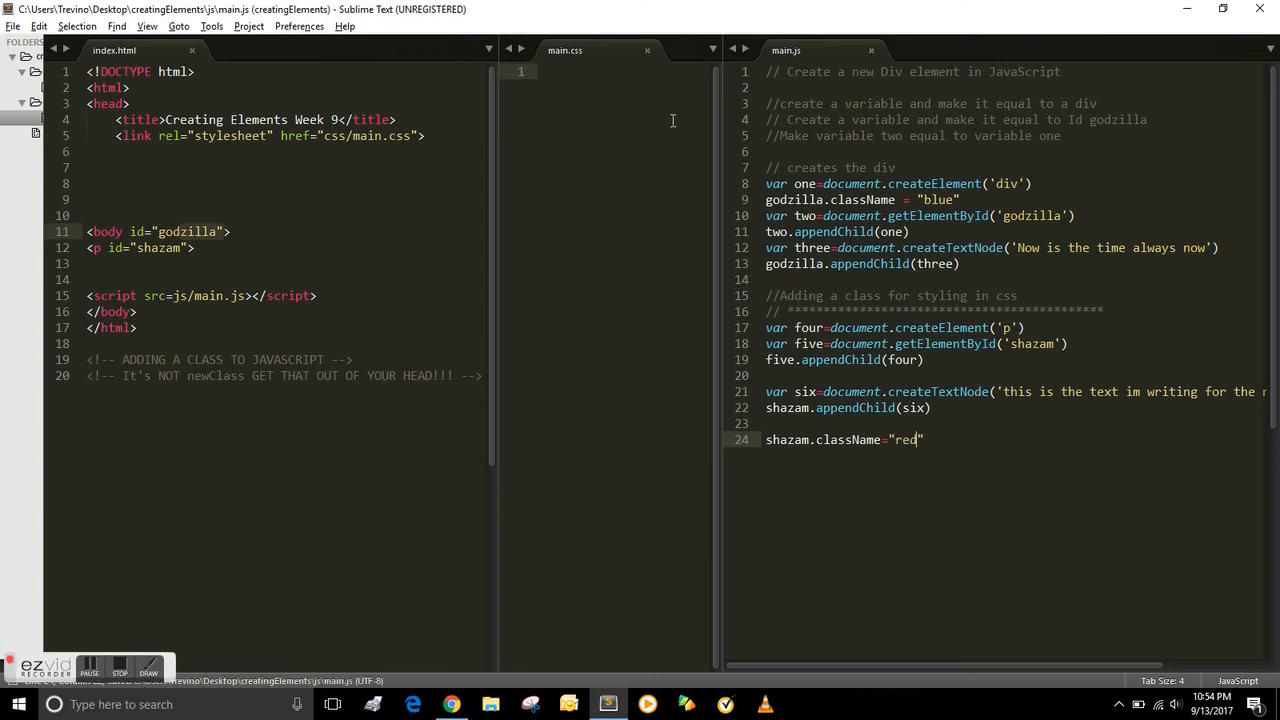
- Add a .red rule with color: red in main.css and save
text(.red{)
text(c)
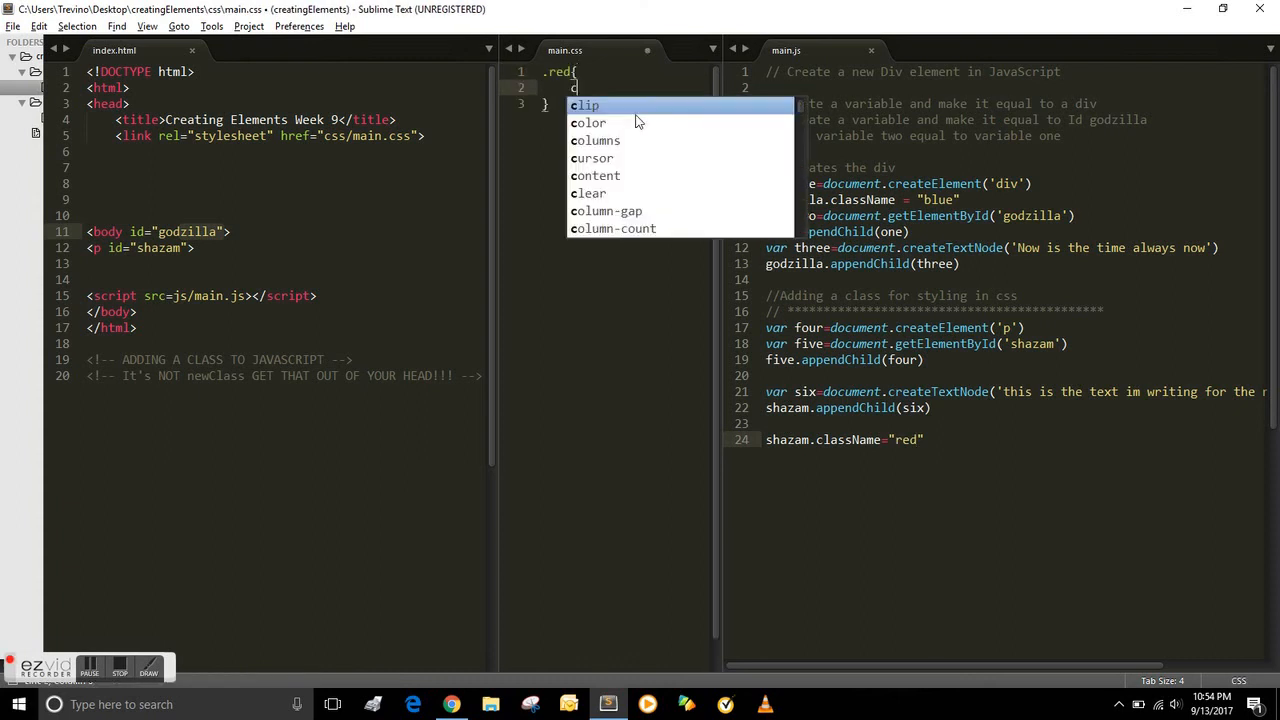
text(olor: red;)
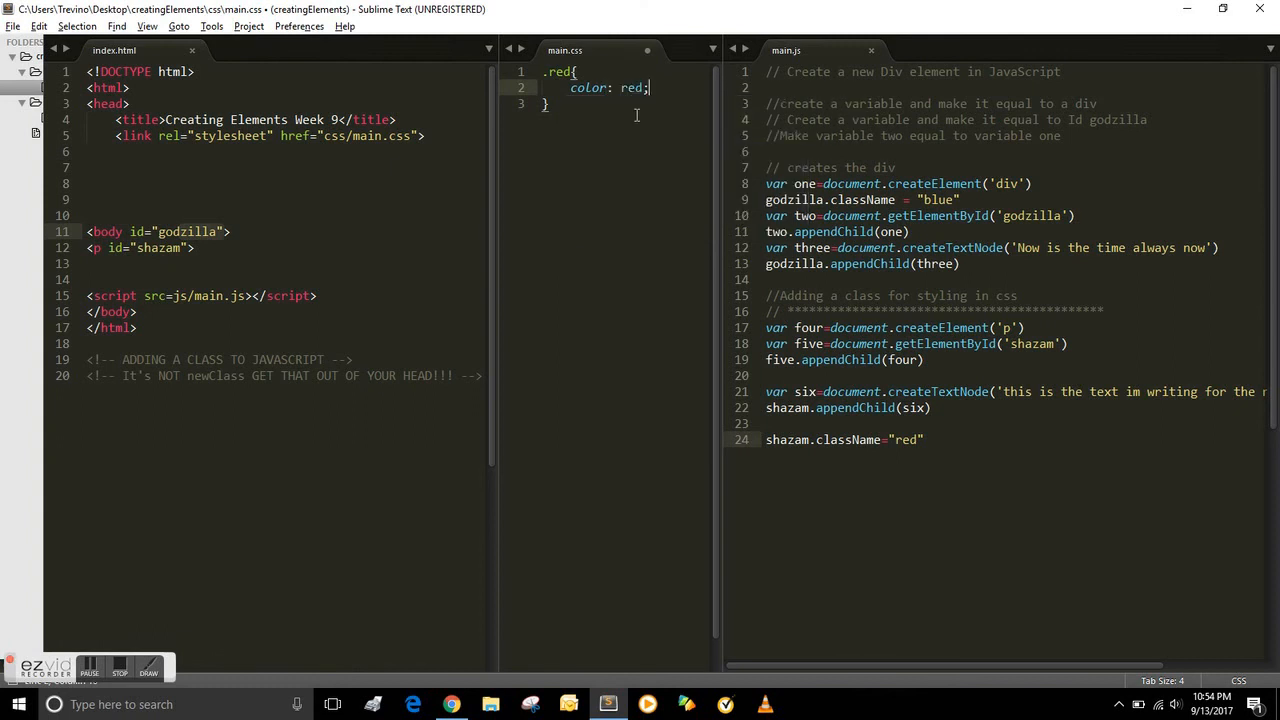
key(ctrl+s)
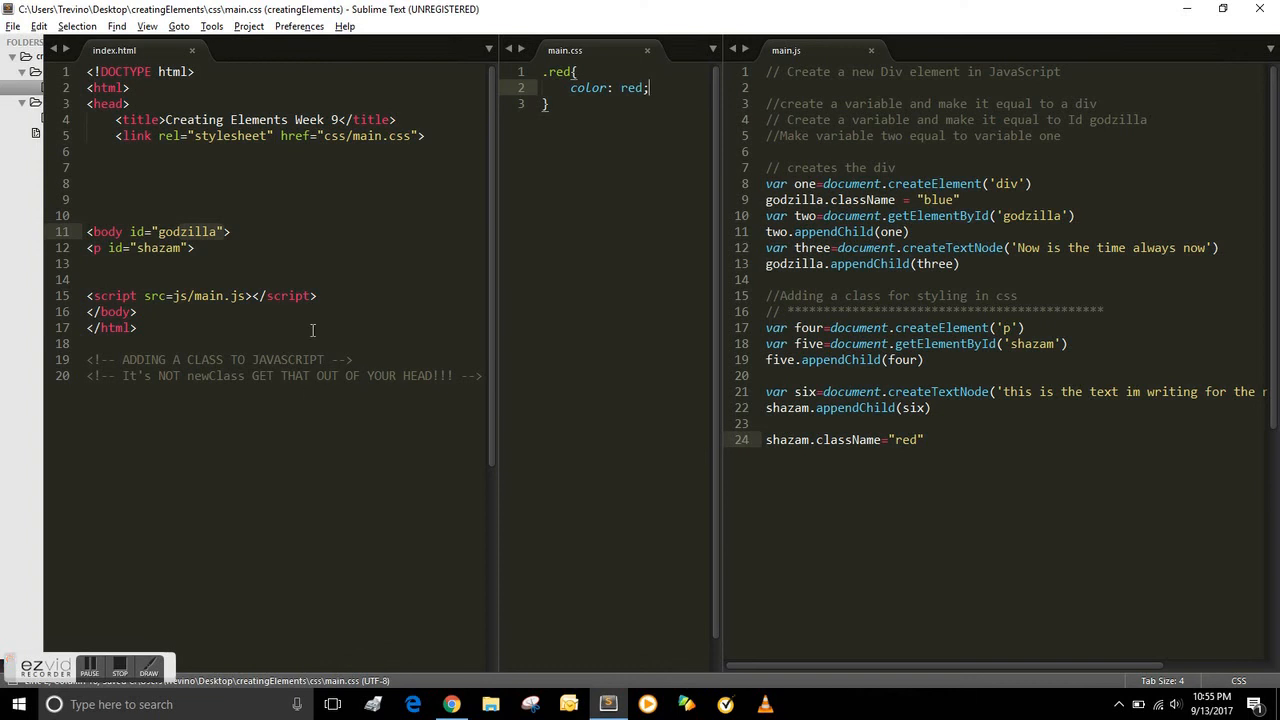
- View index.html in Chrome showing the red paragraph and select page text
right_click(227, 279)
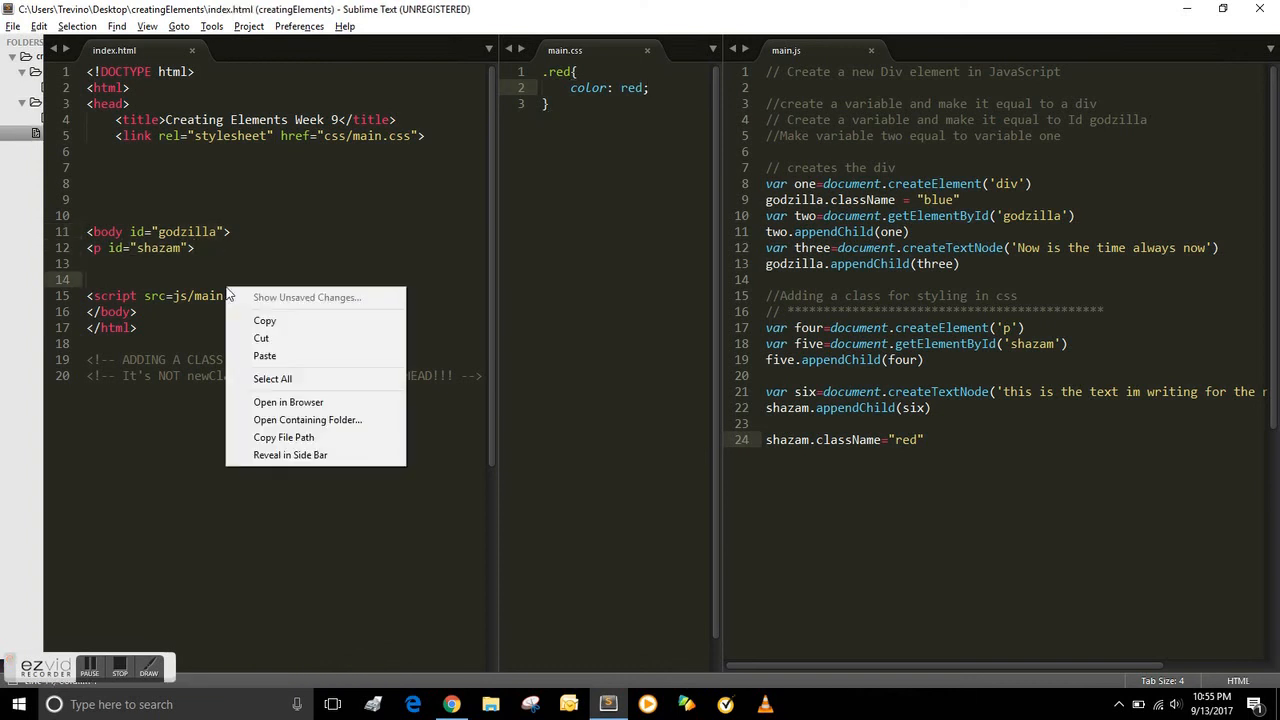
click(288, 401)
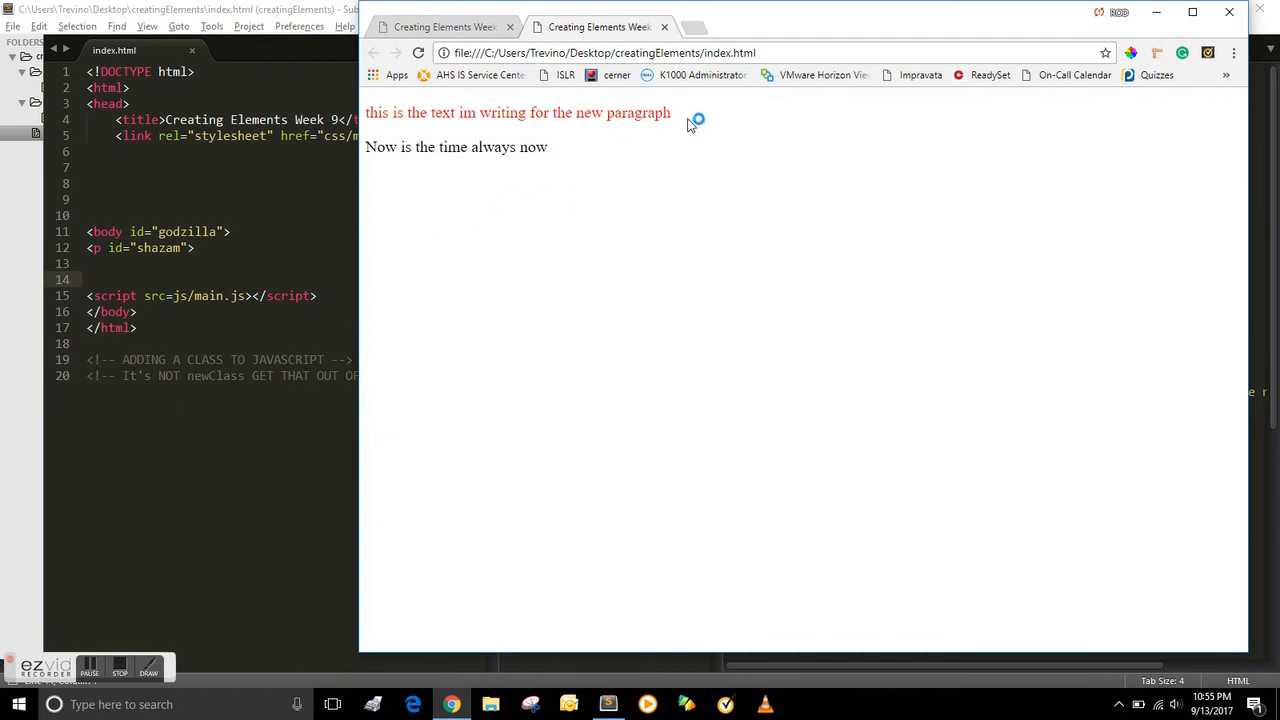
triple_click(518, 112)
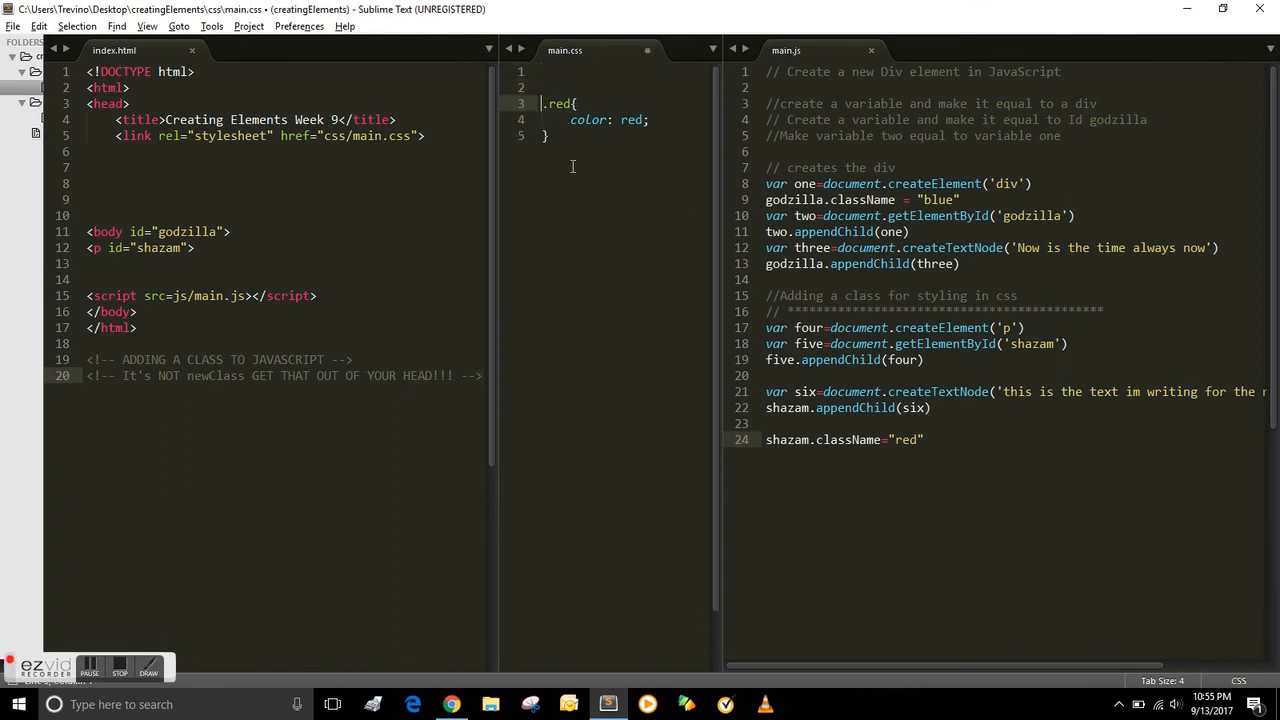
- Add a .blue rule with color: blue above .red in main.css and check the page
text(.b)
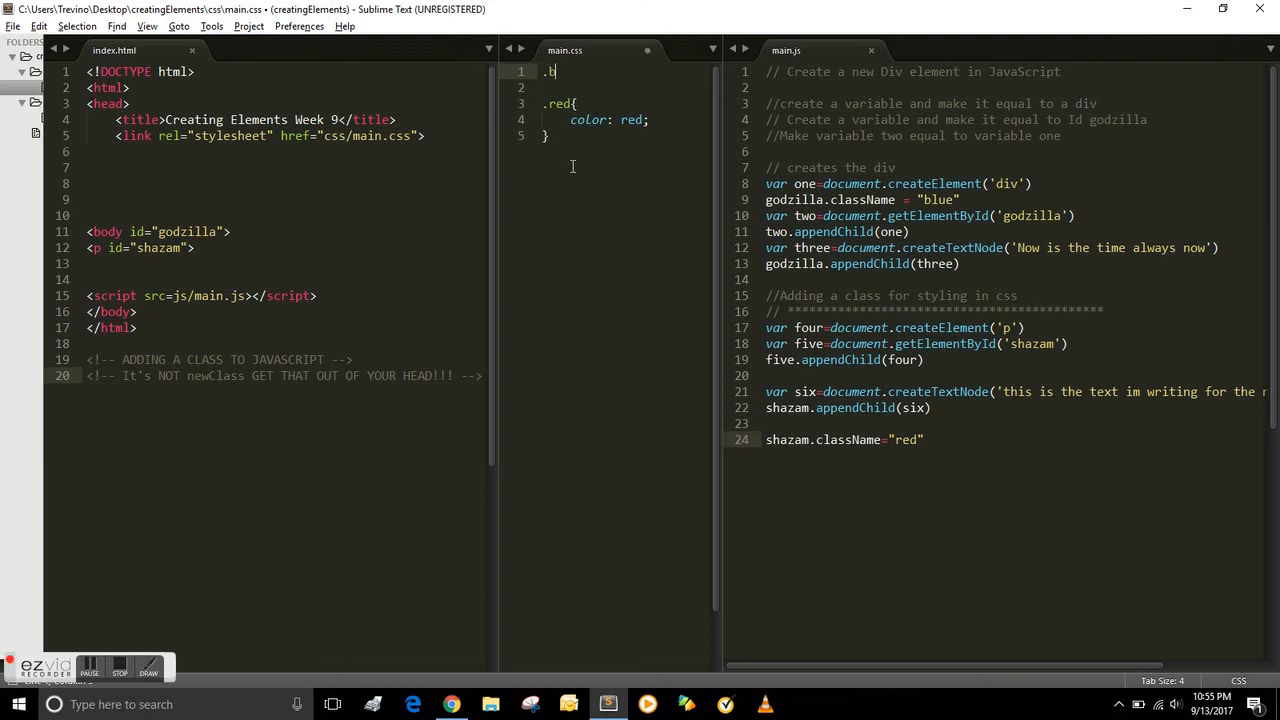
text(lue)
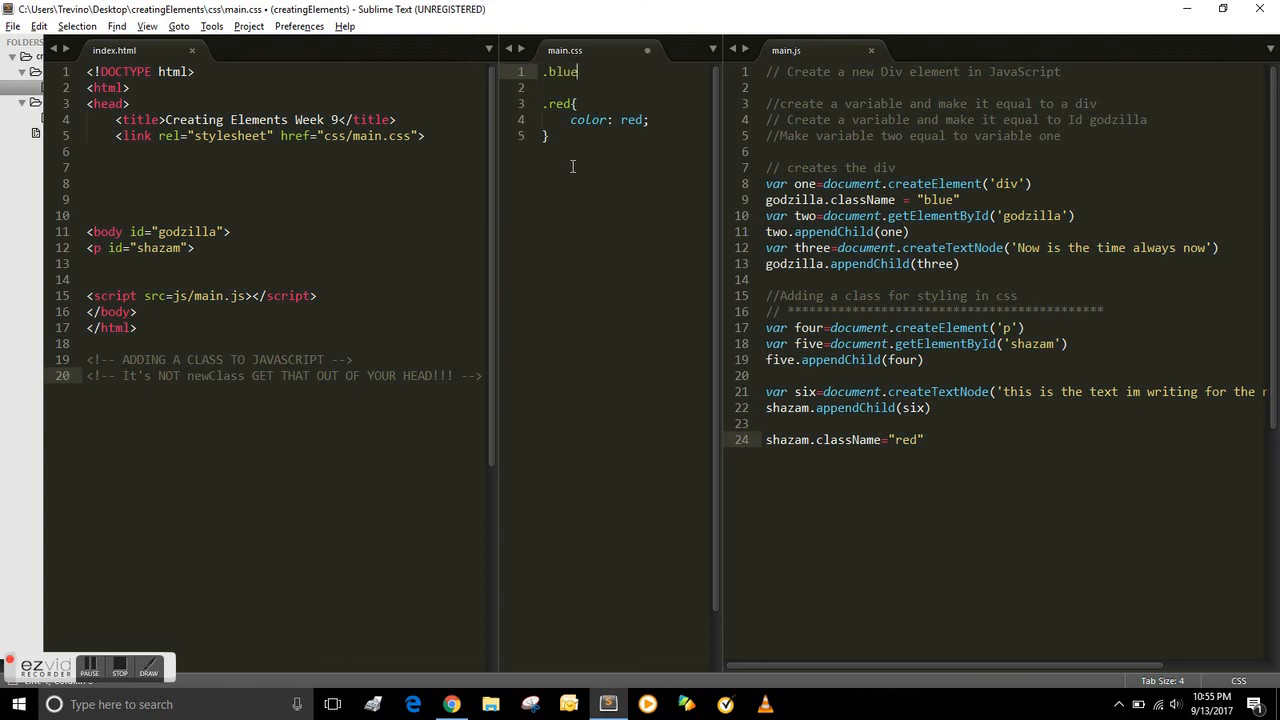
text({)
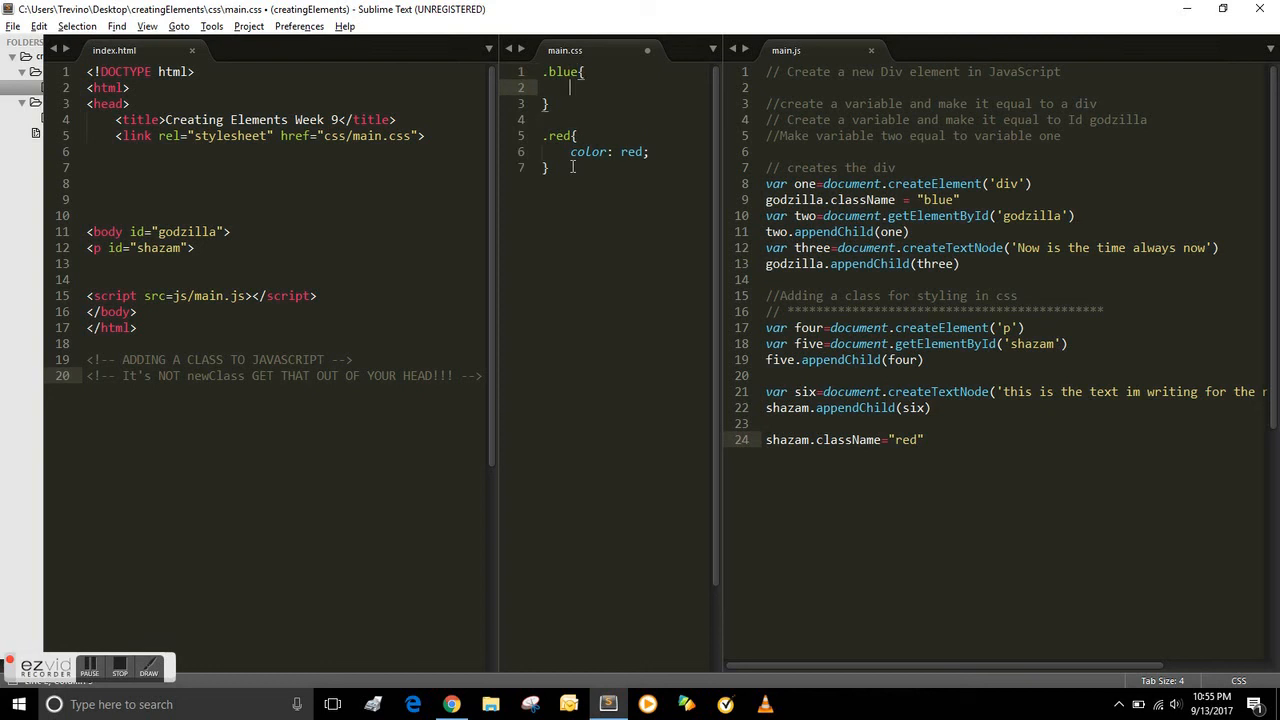
text(color: blue;)
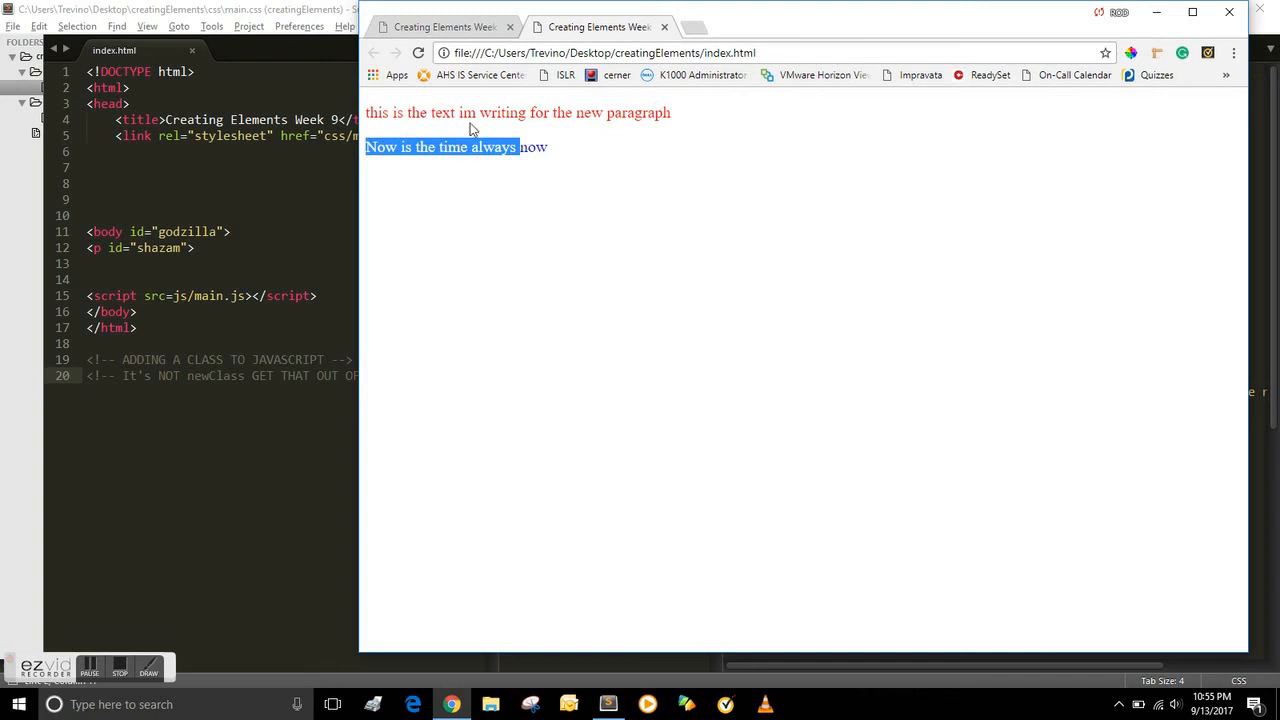
click(334, 296)
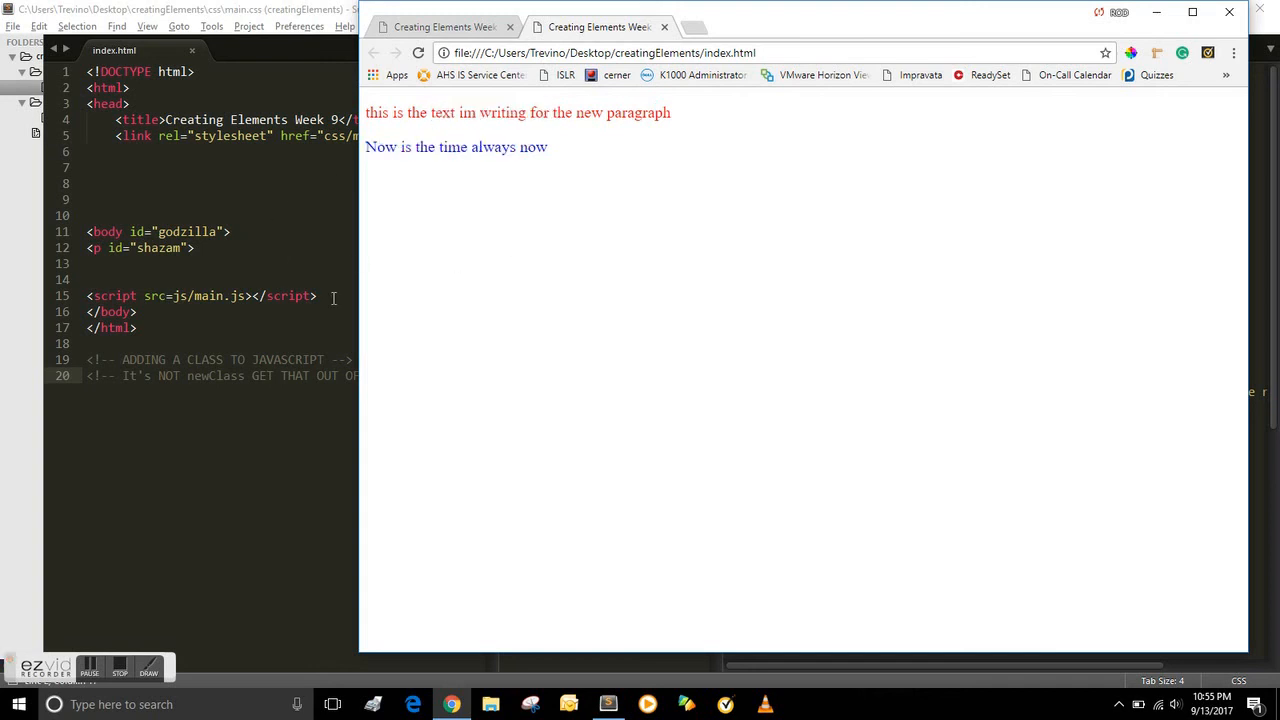